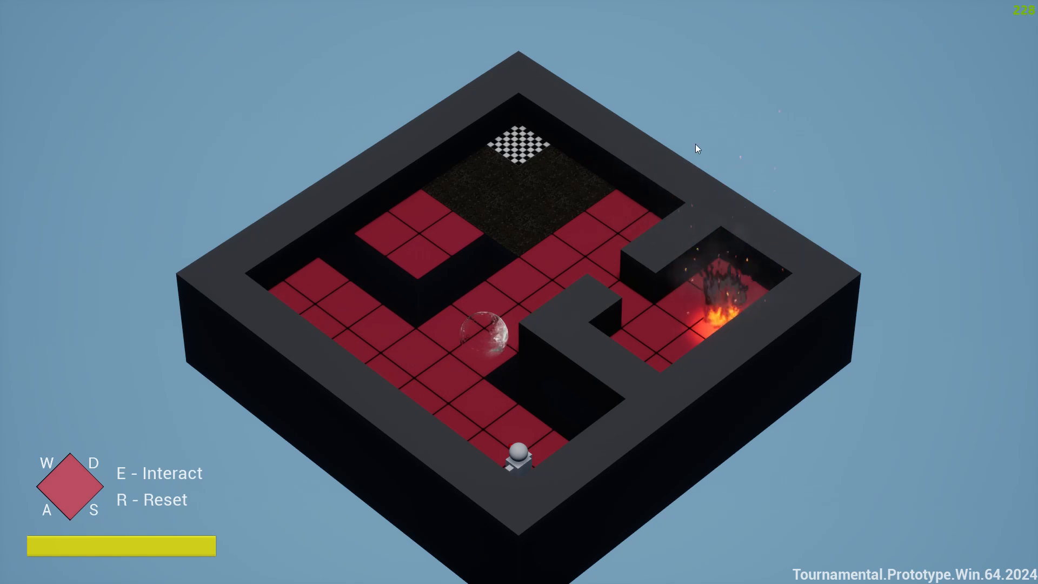
mouse_move(226, 91)
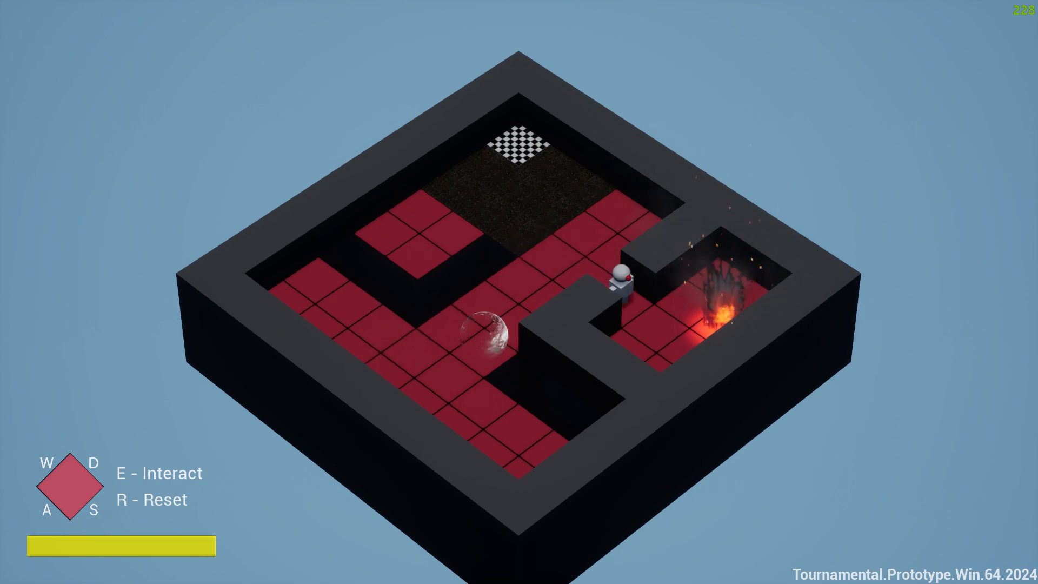
Step onto the water tile for the shield, then walk toward and past the fire tiles
key("a")
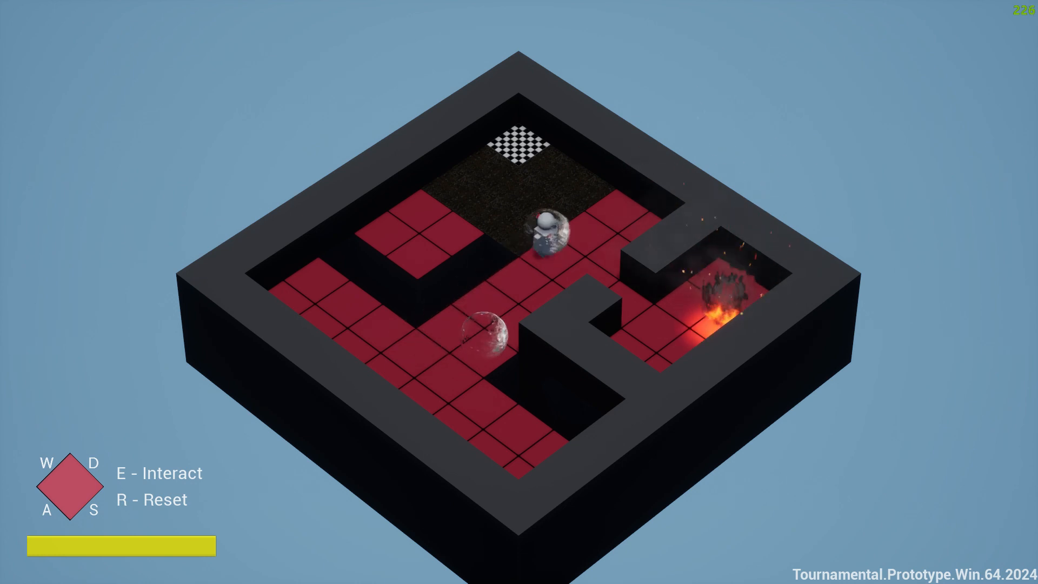
key("s")
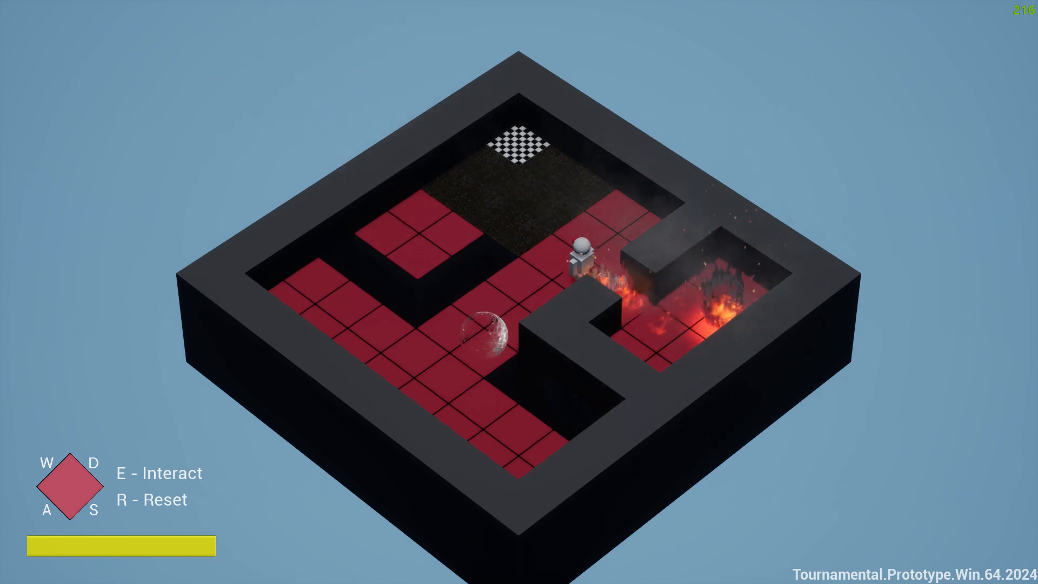
key("w")
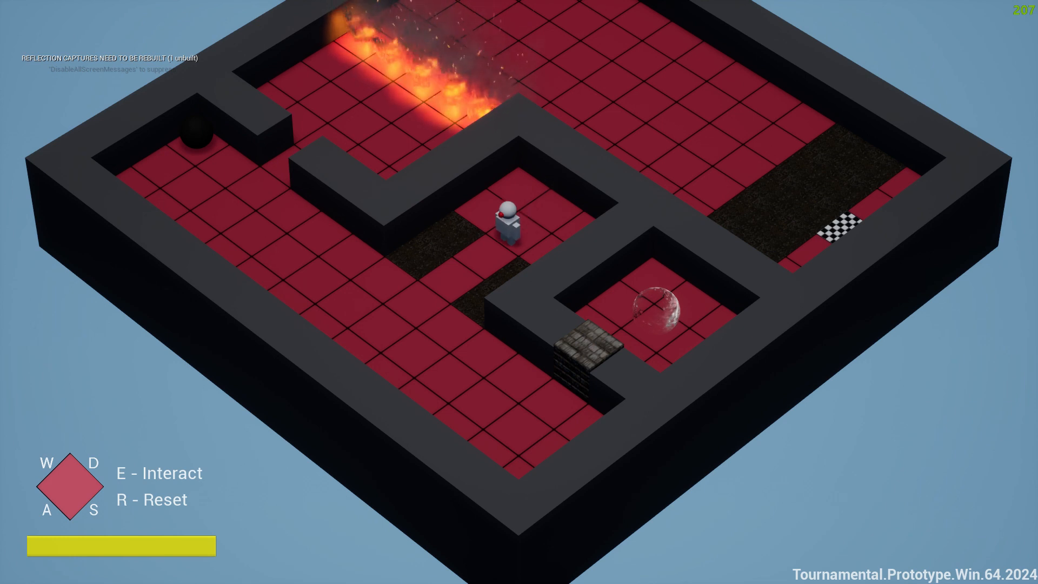
Move the character through the larger level's corridors past the burning line of fire
key("a")
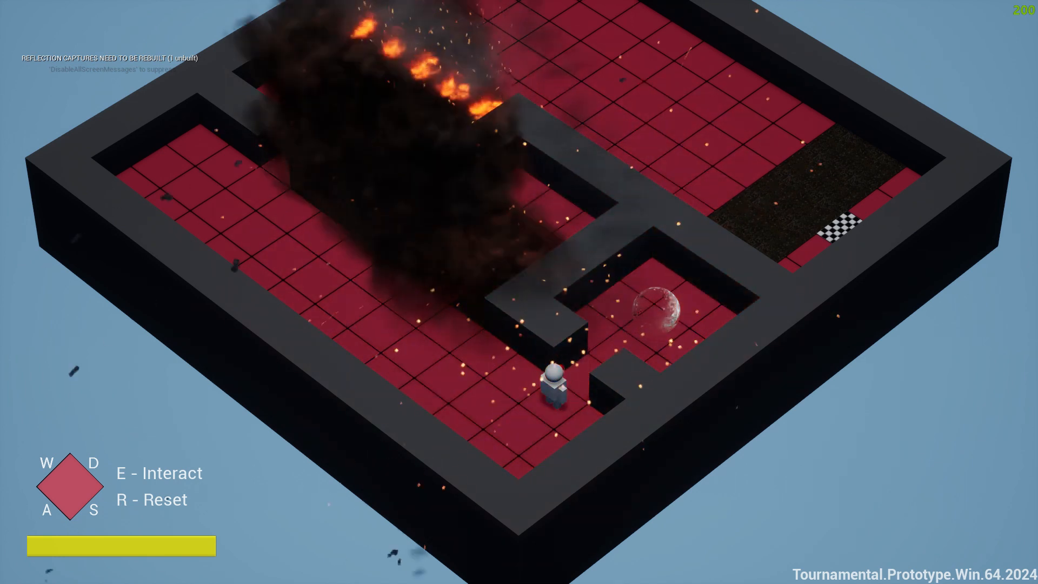
key("w")
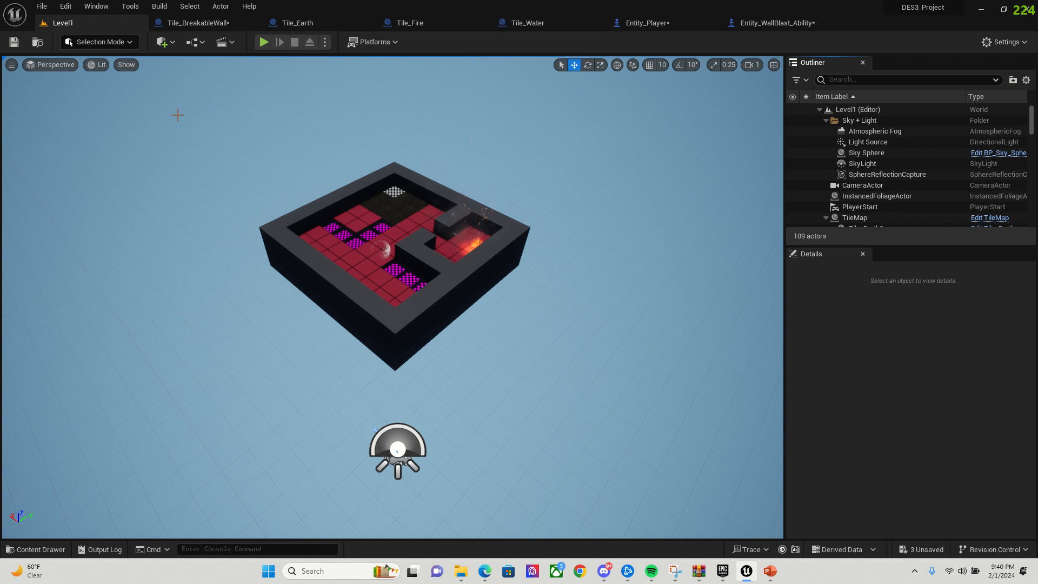
mouse_move(302, 110)
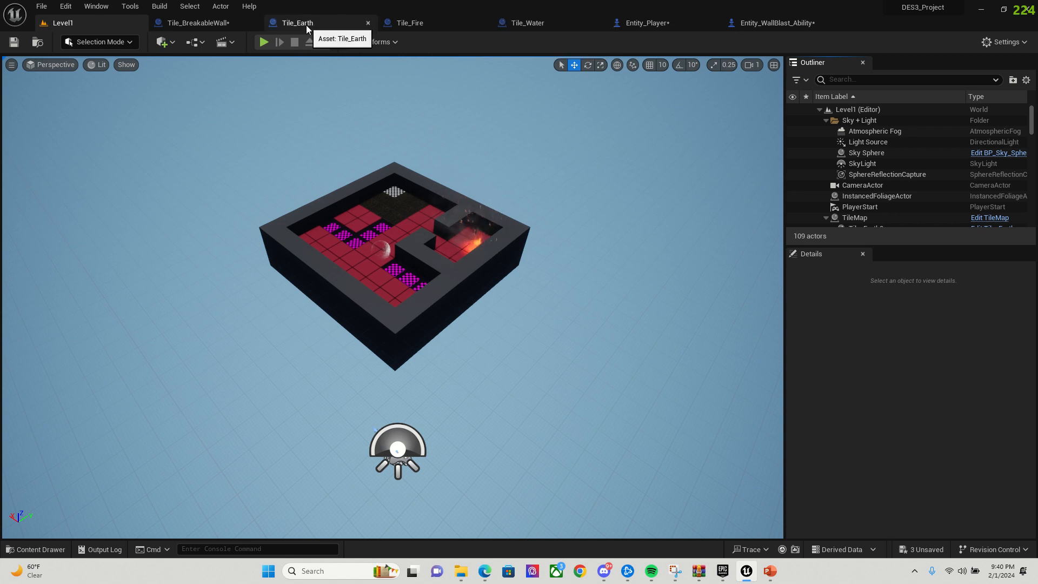
Preview the Tile_Fire blueprint in 3D and review the NFire_03 effect's Details settings
left_click(411, 23)
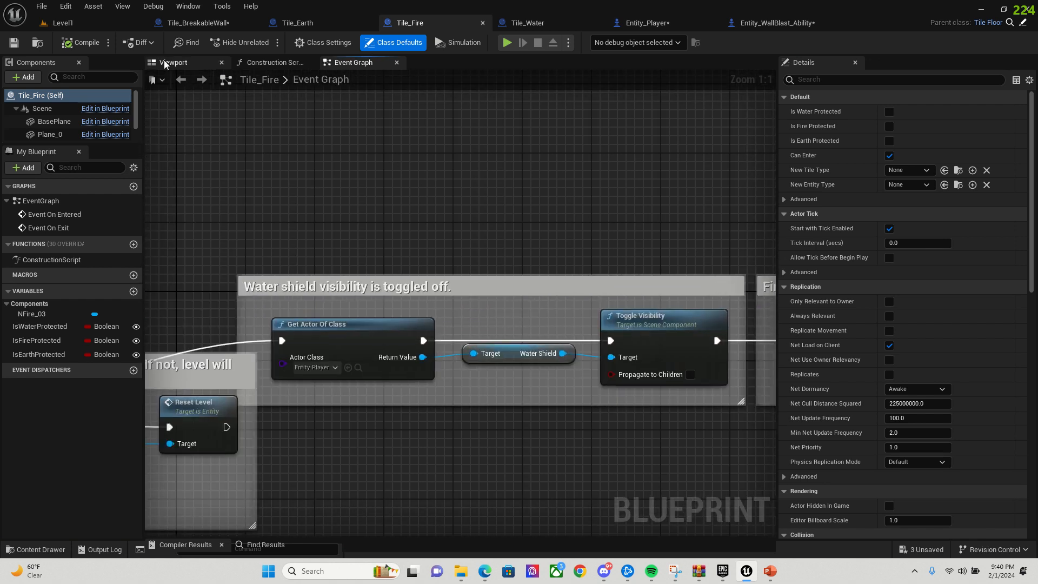
left_click(173, 63)
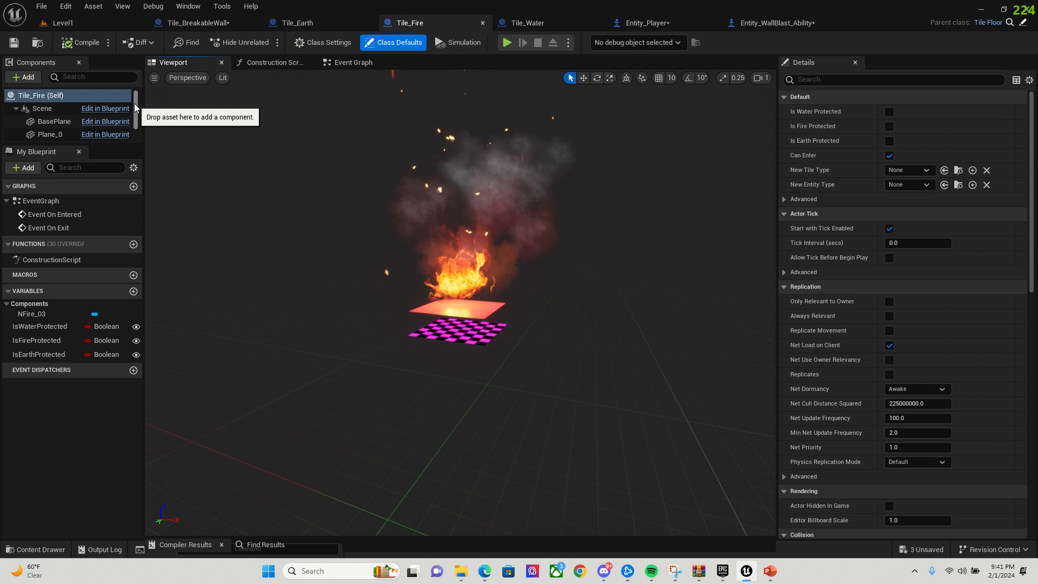
mouse_move(293, 106)
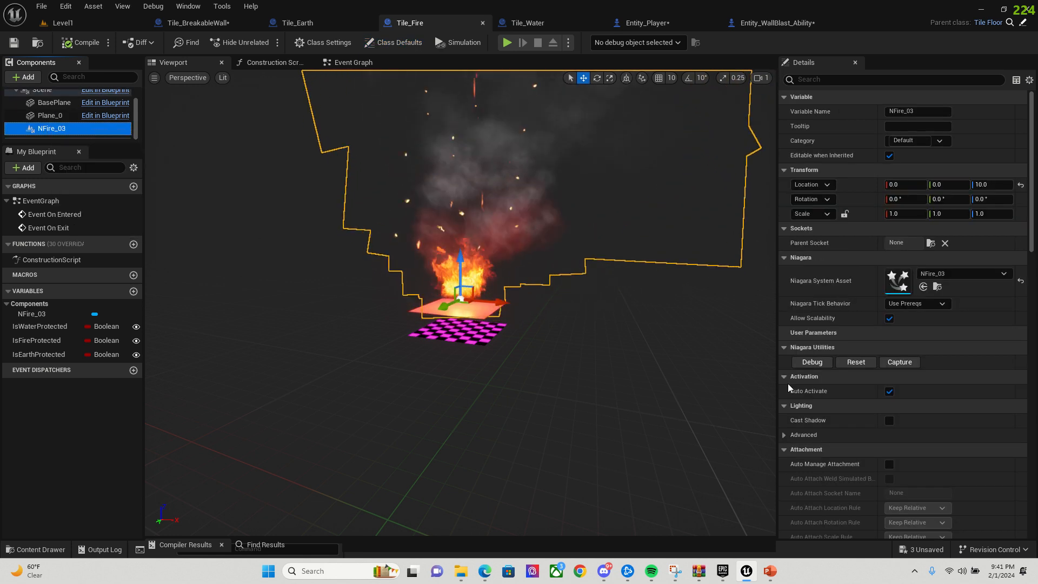
scroll("down", 3)
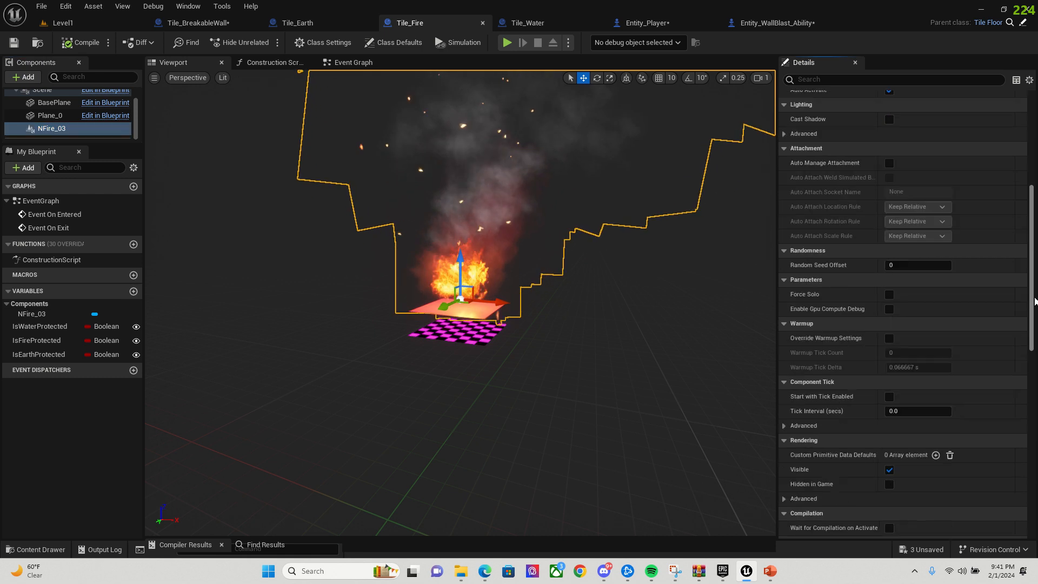
scroll("down", 3)
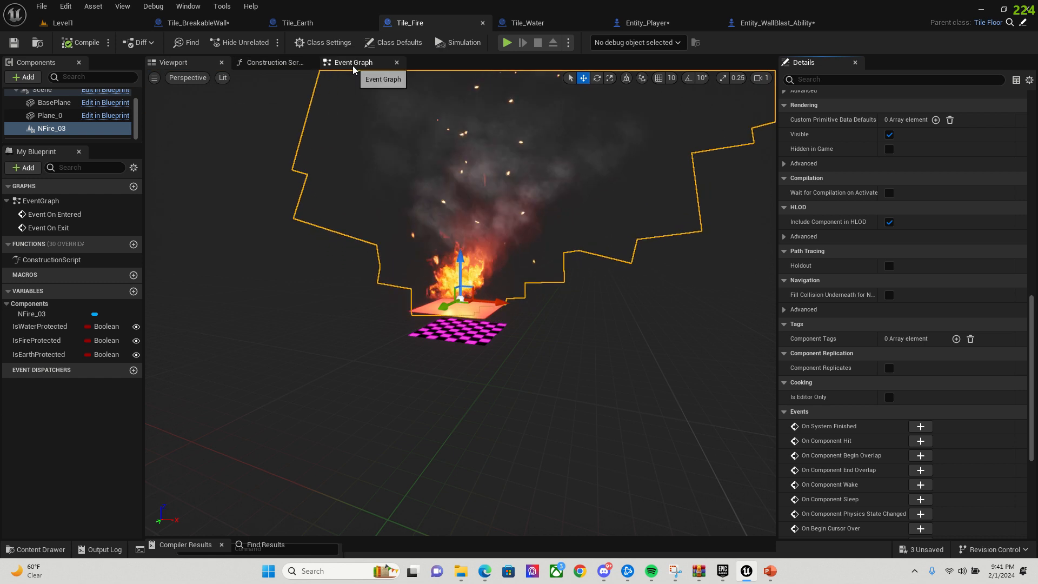
Show Tile_Fire's event graph with its enter/exit fire-protection logic
left_click(352, 61)
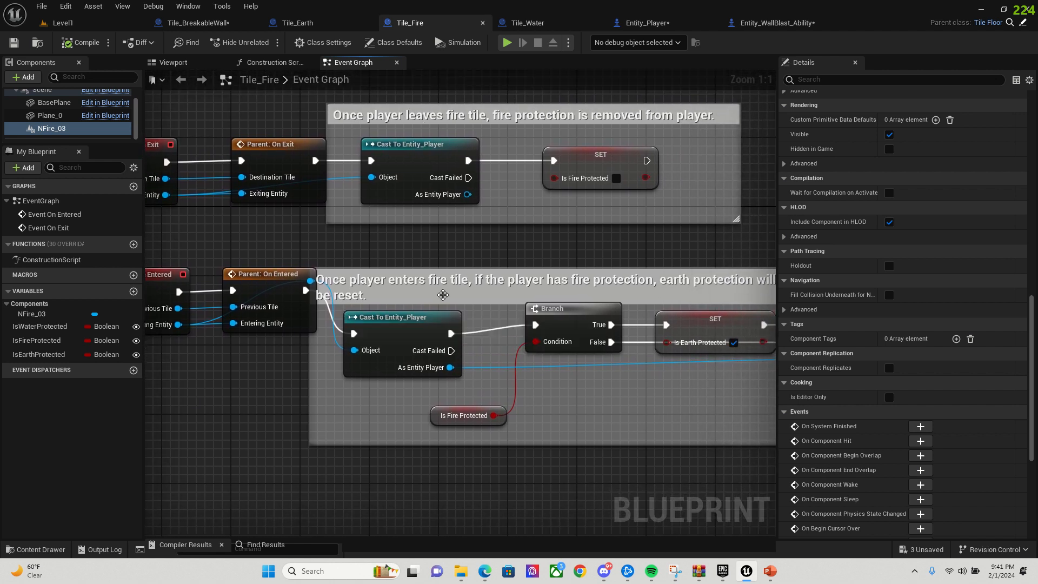
mouse_move(574, 456)
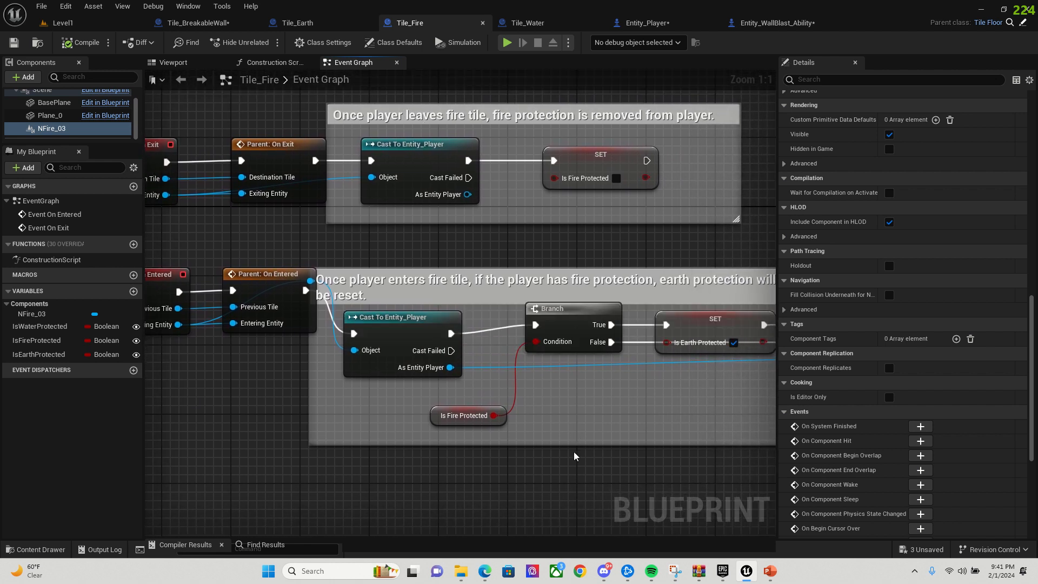
mouse_move(635, 469)
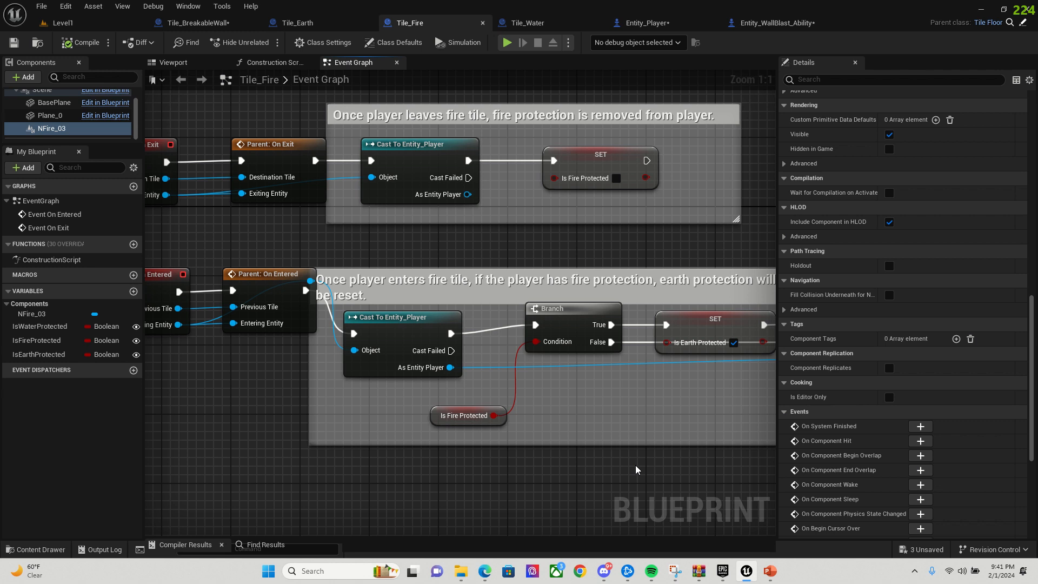
Switch to Tile_Water's event graph granting fire protection and toggling the water shield
left_click(527, 22)
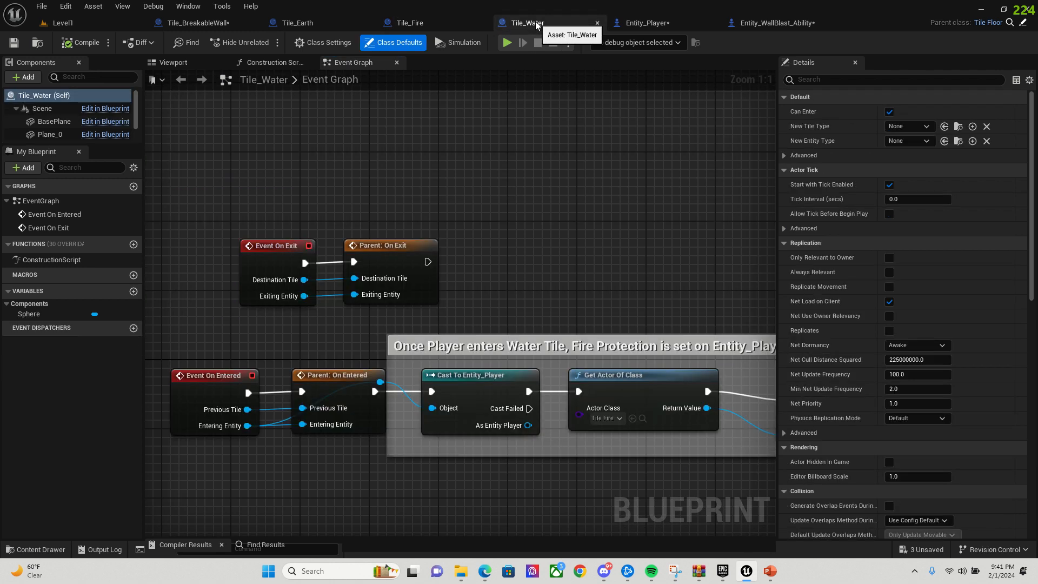
mouse_move(495, 213)
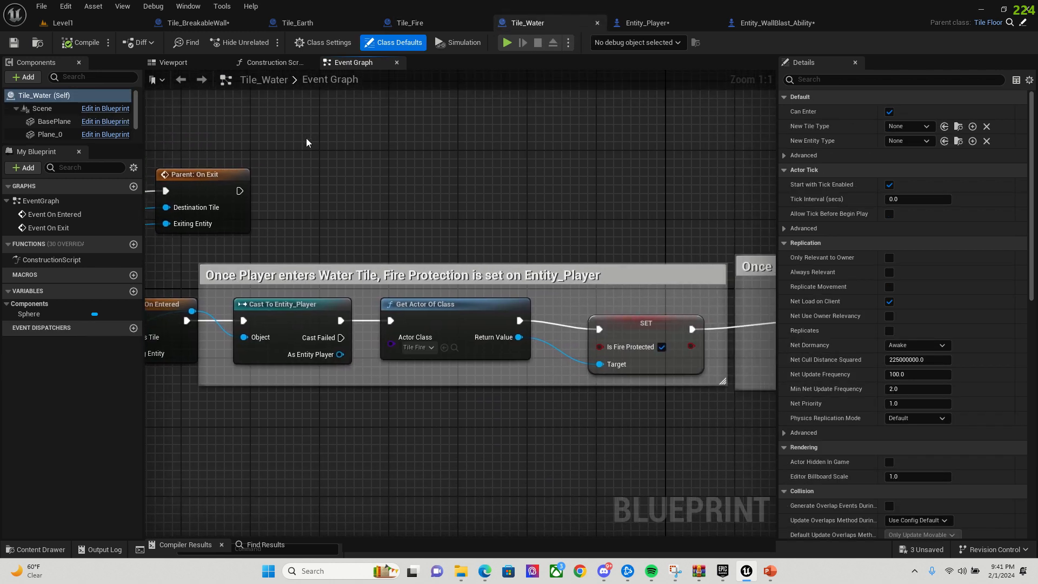
mouse_move(640, 335)
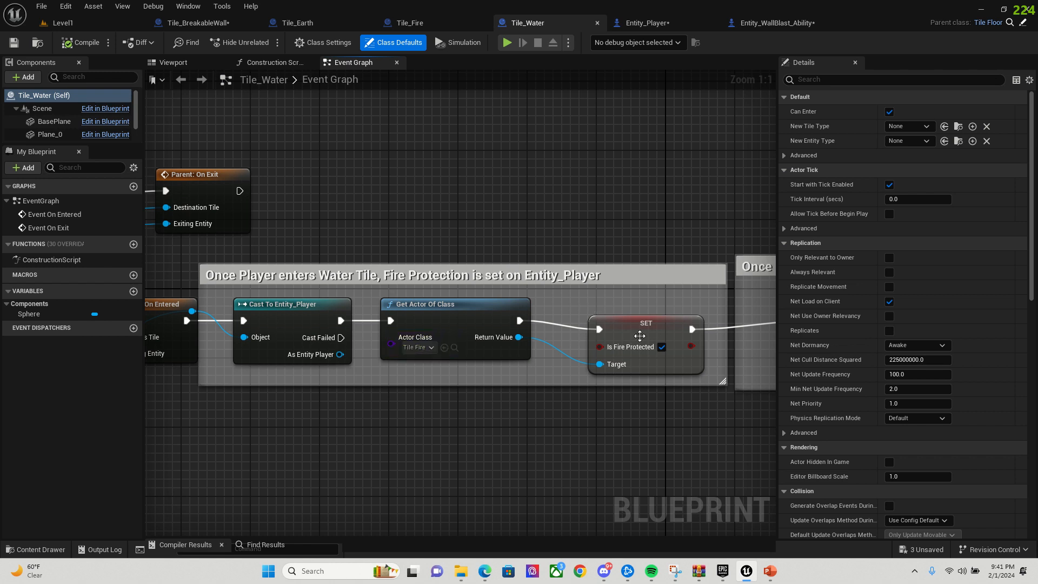
mouse_move(662, 347)
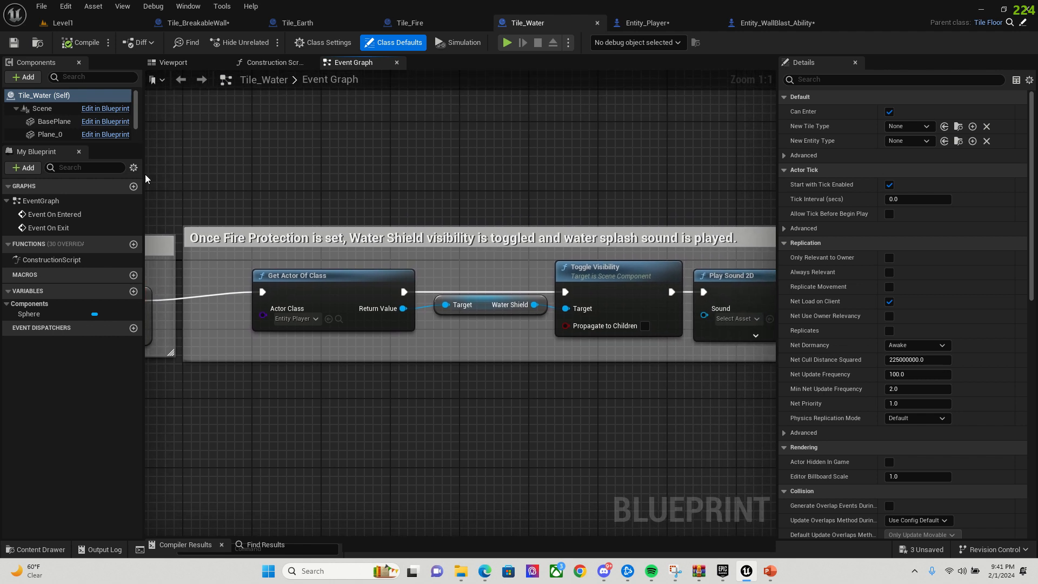
mouse_move(674, 192)
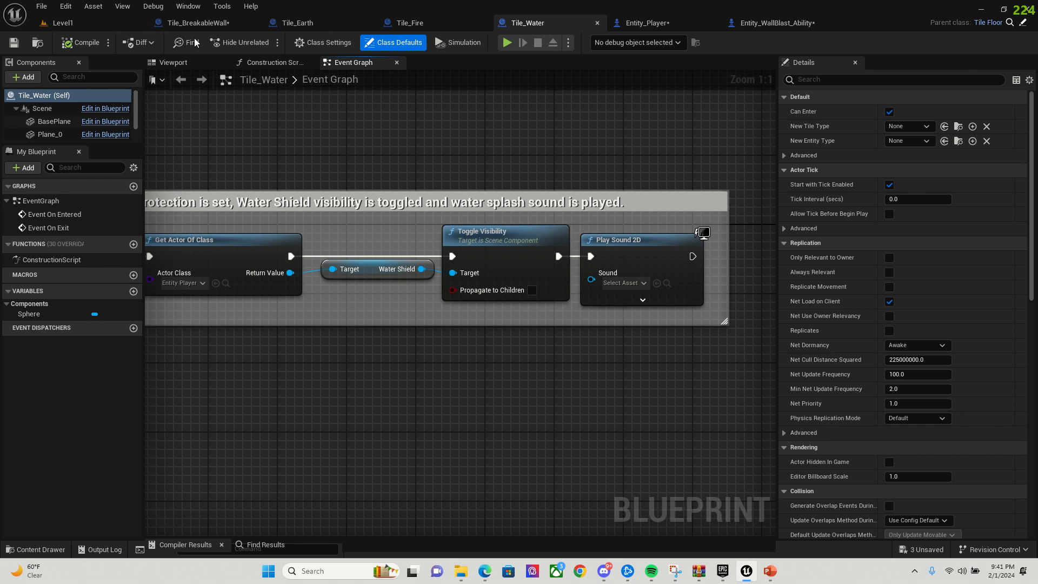
Inspect the Entity_Player blueprint's WaterShield sphere component and its details
left_click(646, 23)
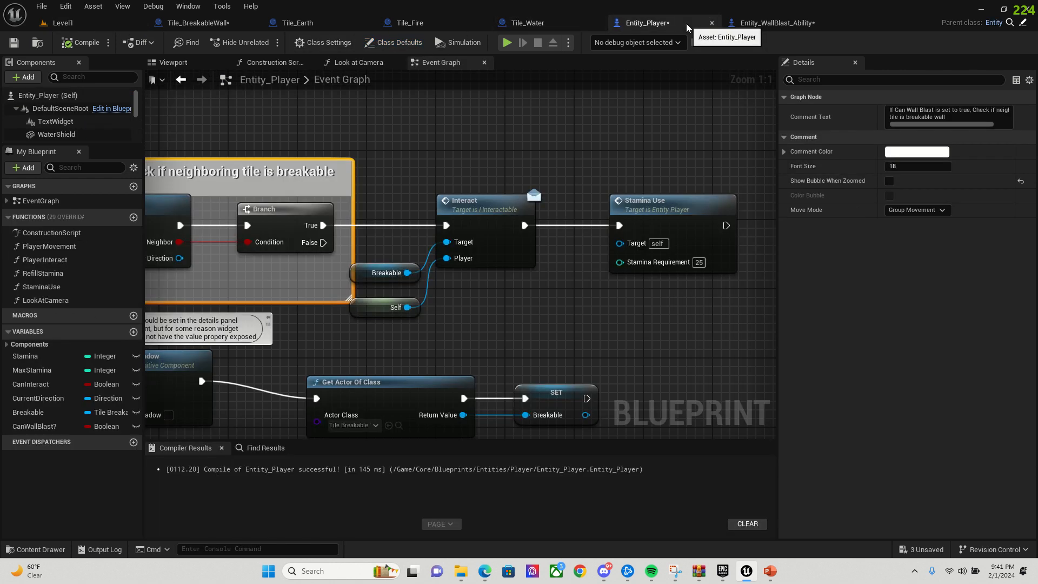
mouse_move(138, 107)
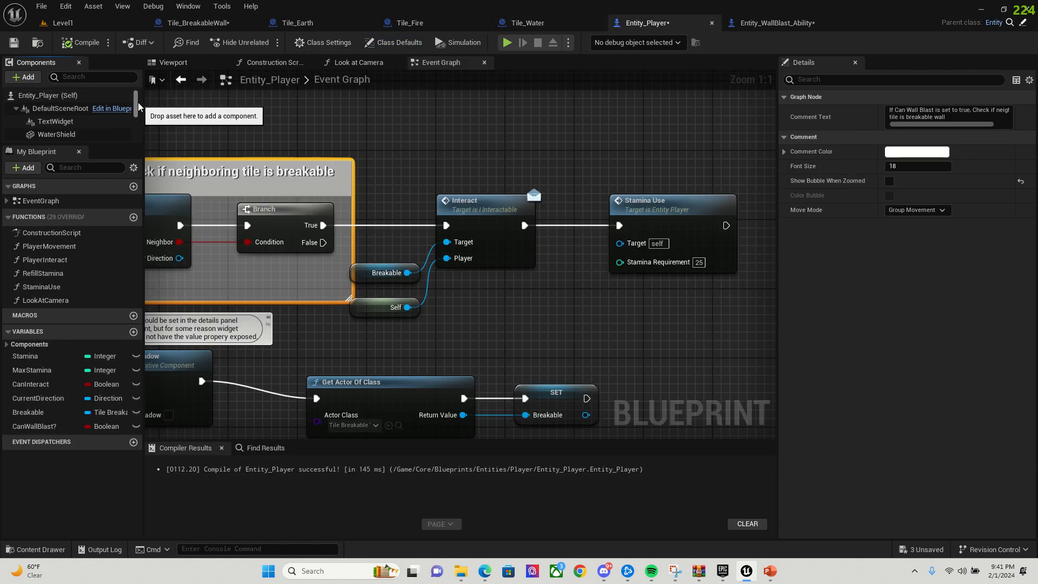
scroll("down", 3)
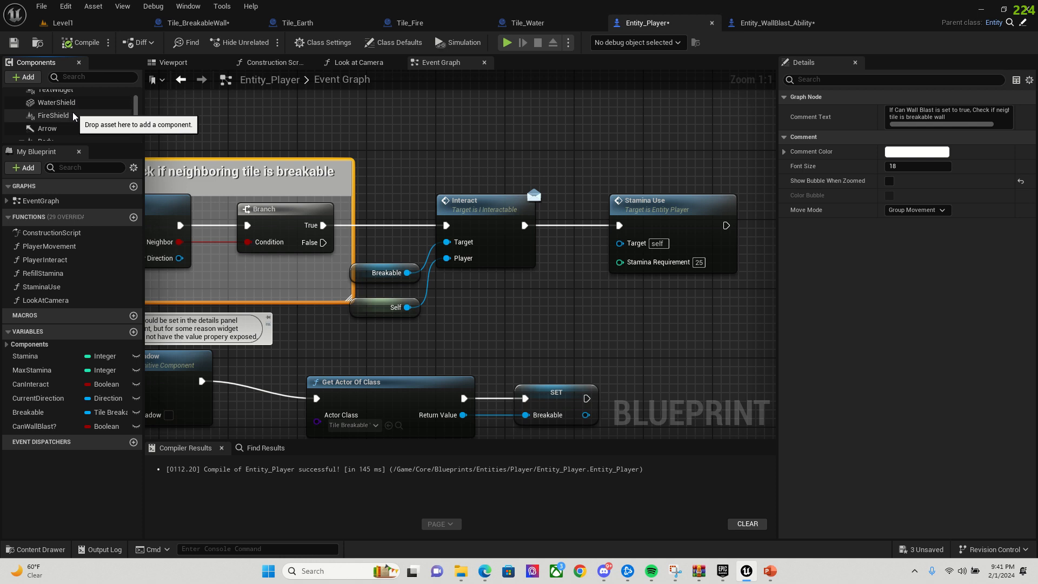
left_click(56, 102)
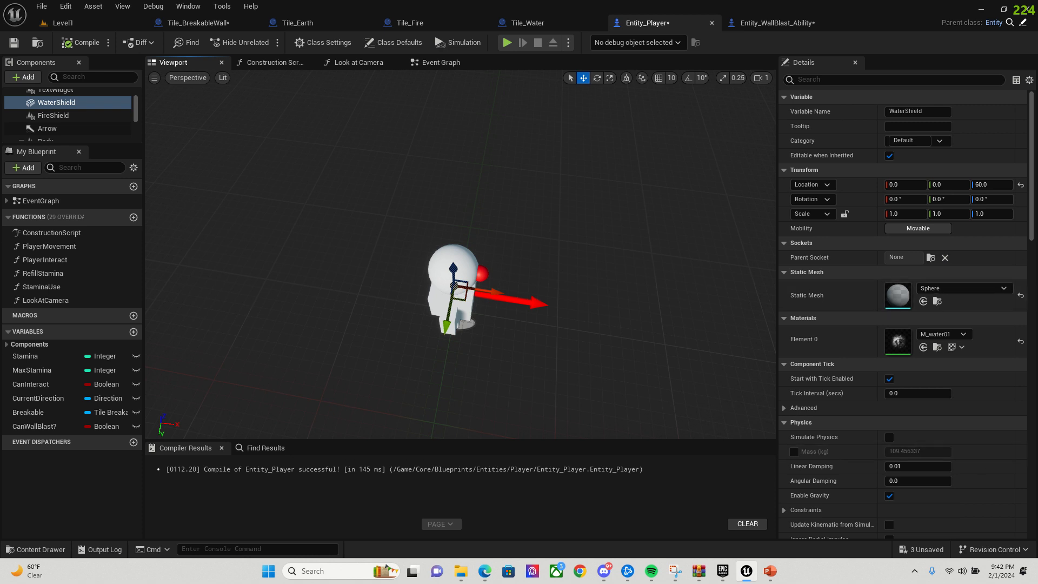
scroll("down", 3)
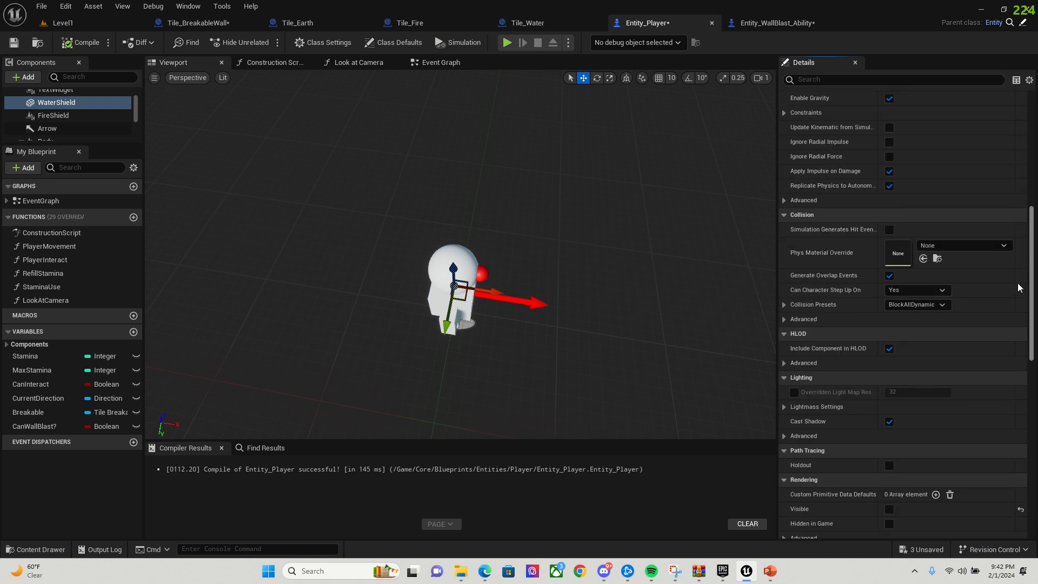
scroll("down", 3)
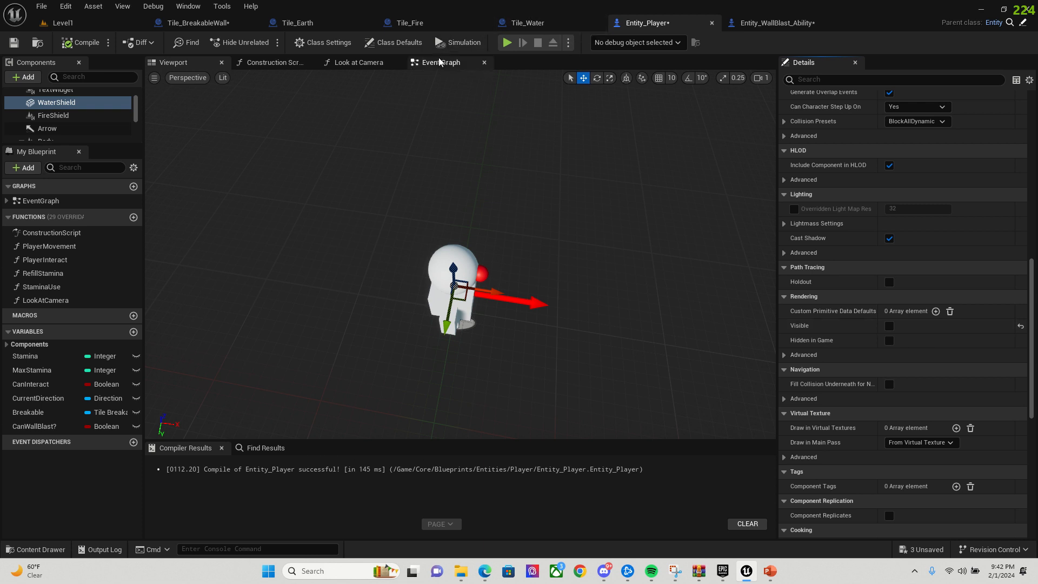
View the player's event graph, then return to Tile_Water's shield-toggling logic
left_click(439, 63)
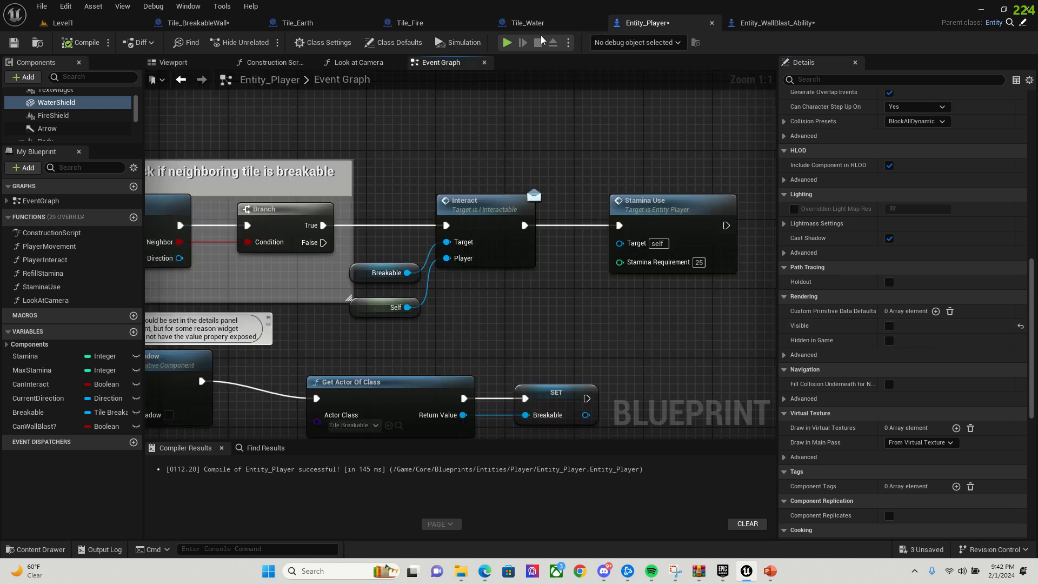
left_click(527, 23)
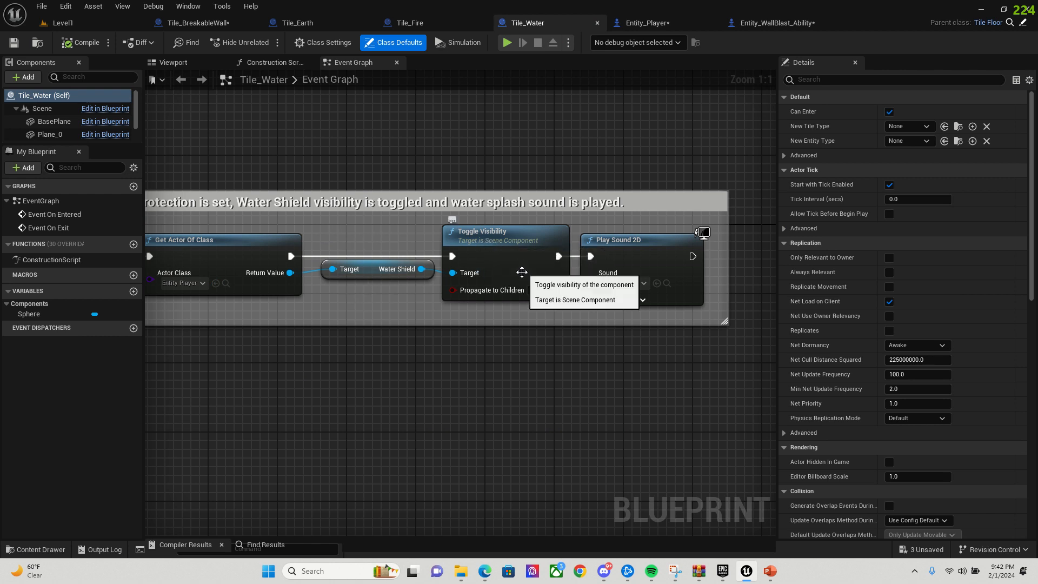
mouse_move(394, 242)
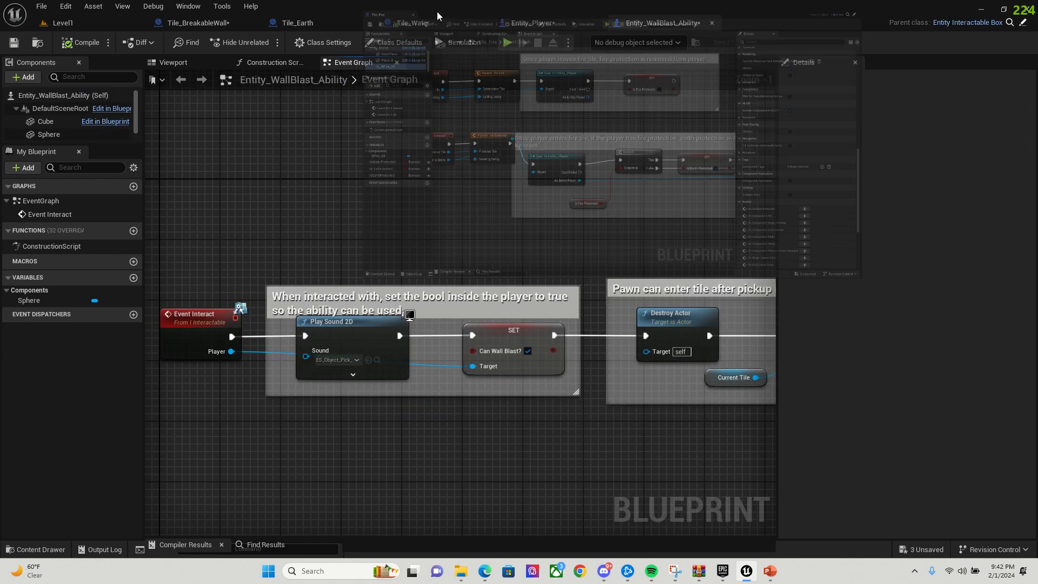
Bring up Tile_Fire's graph with the fire-protection check and shield visibility toggles
left_click(411, 23)
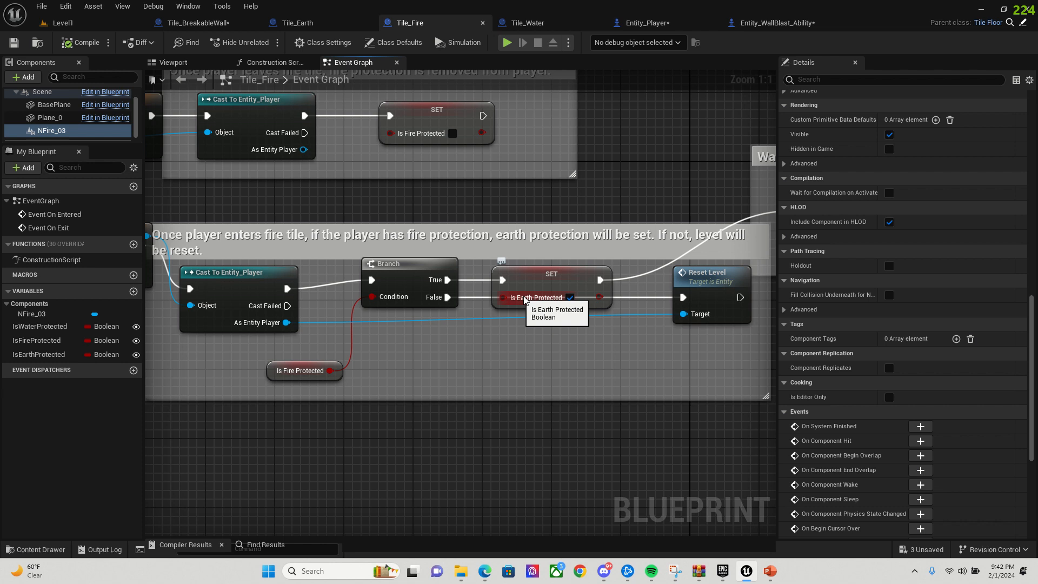
mouse_move(630, 215)
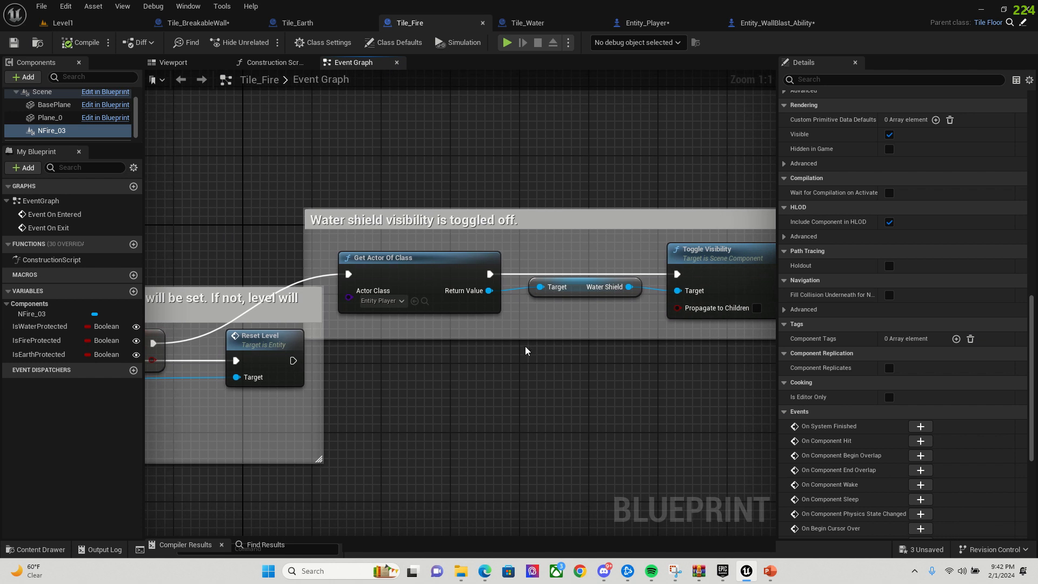
mouse_move(555, 369)
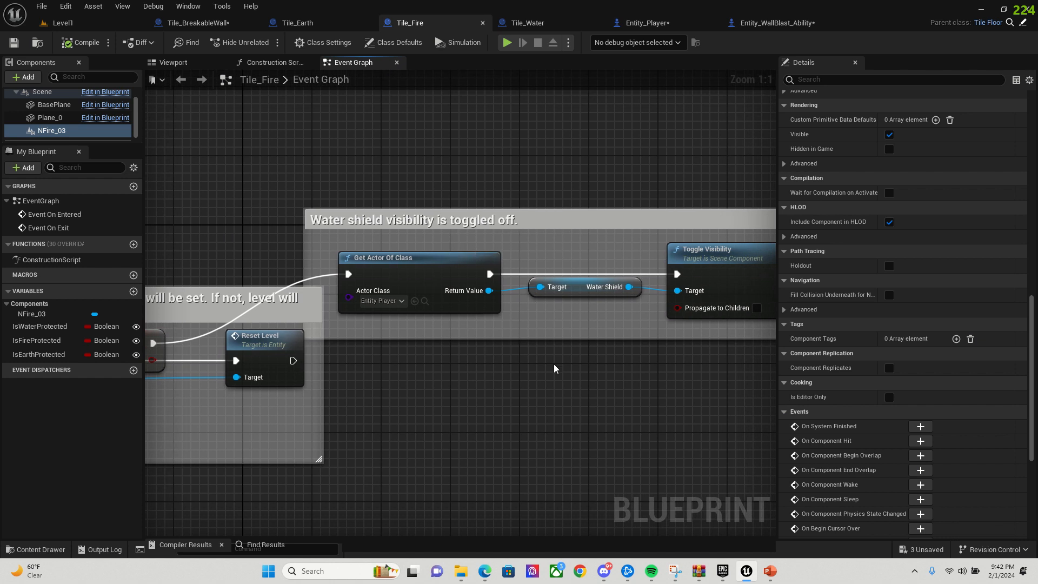
mouse_move(553, 319)
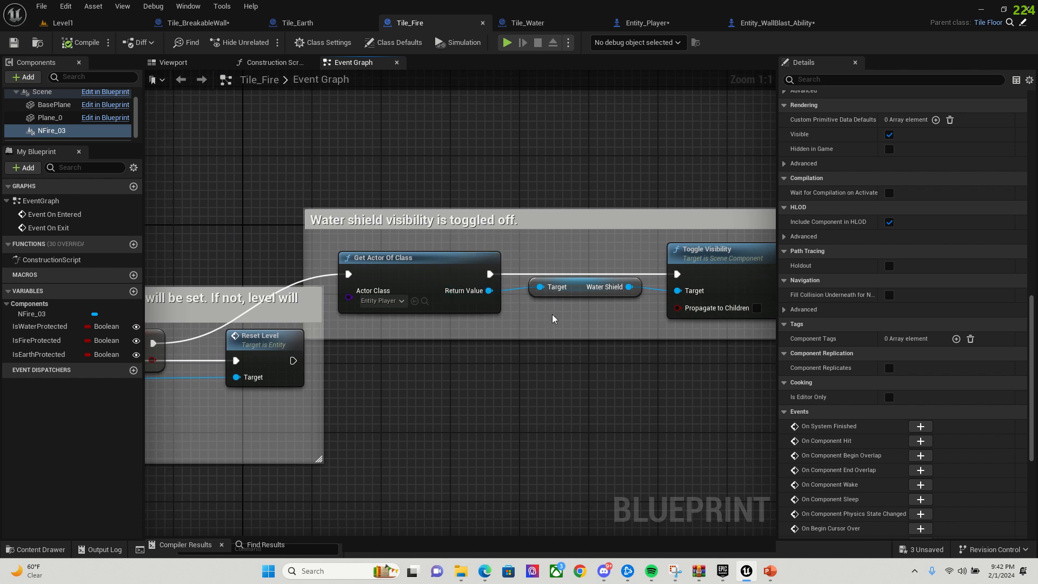
mouse_move(649, 366)
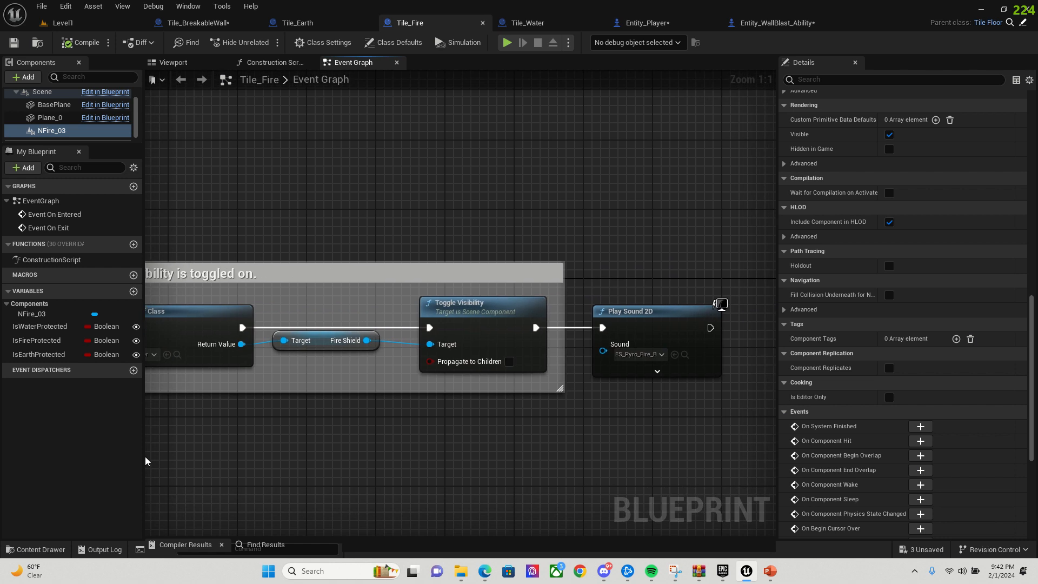
mouse_move(545, 225)
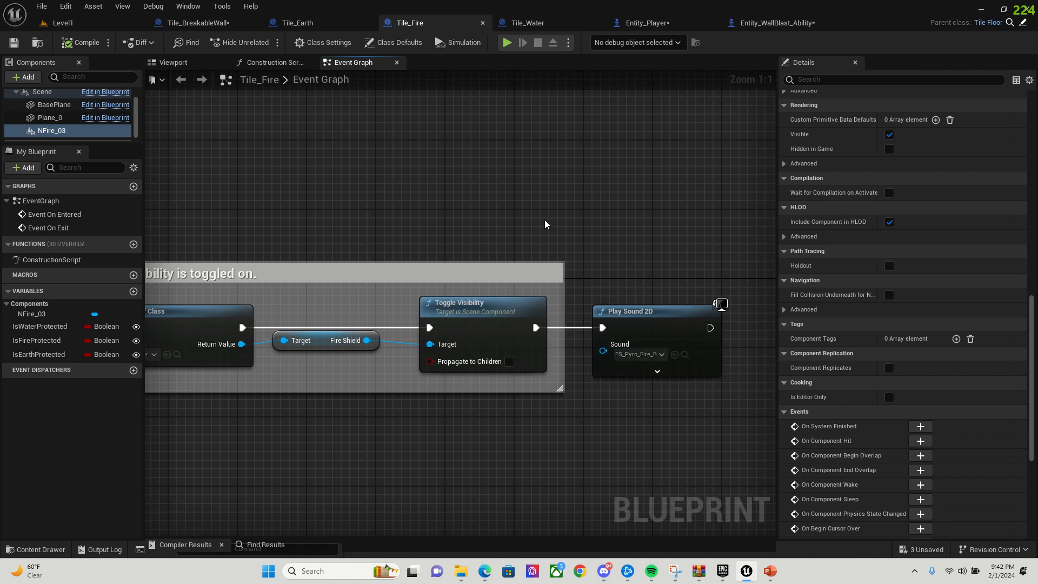
mouse_move(452, 66)
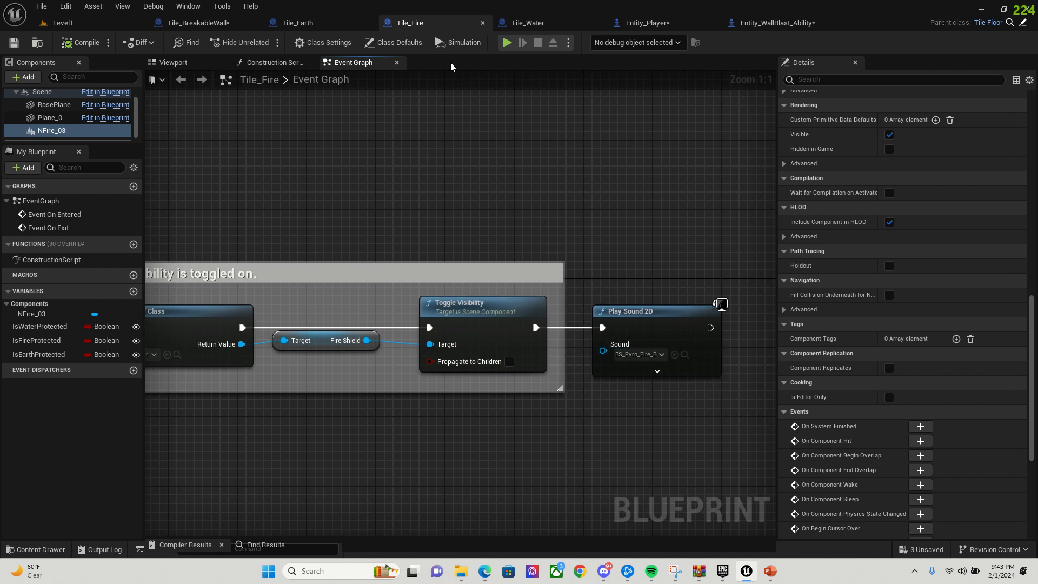
left_click(296, 23)
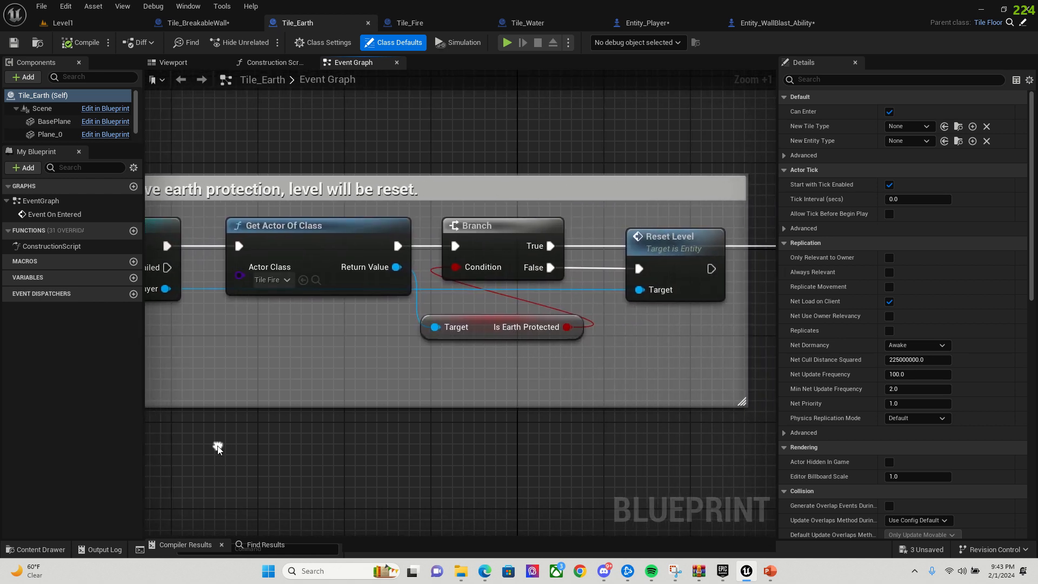
mouse_move(435, 376)
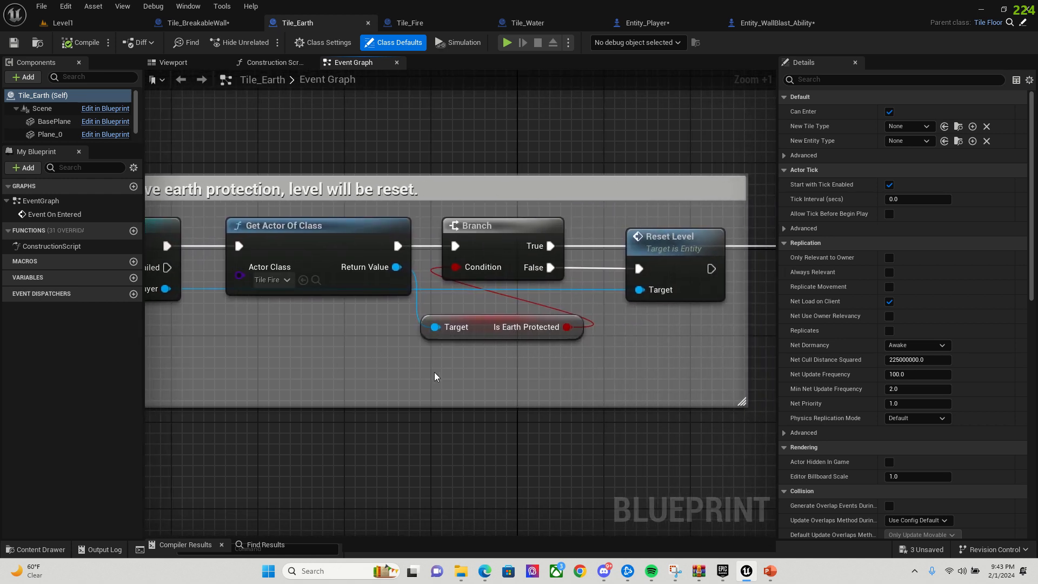
mouse_move(631, 430)
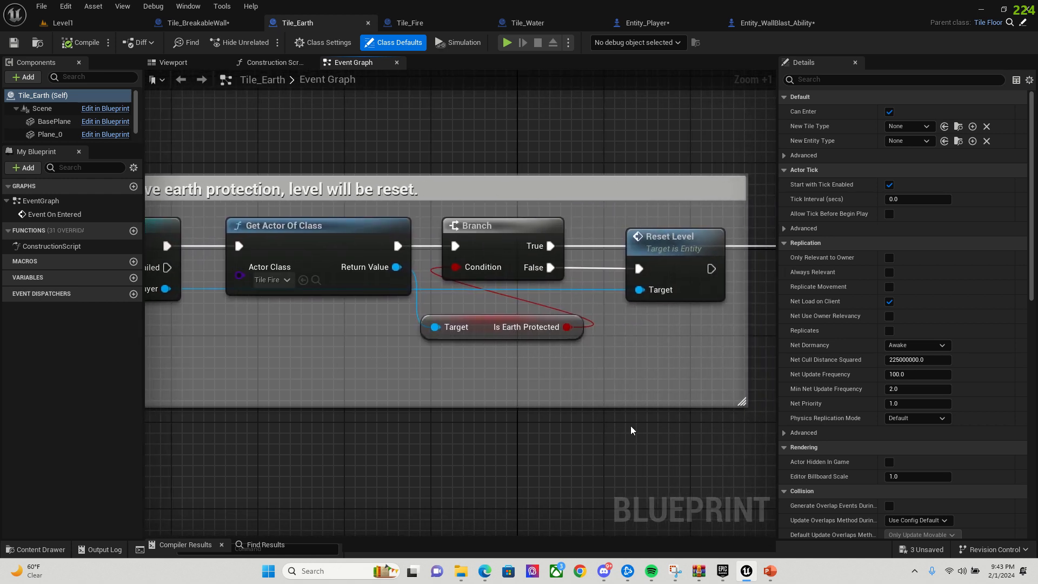
mouse_move(427, 34)
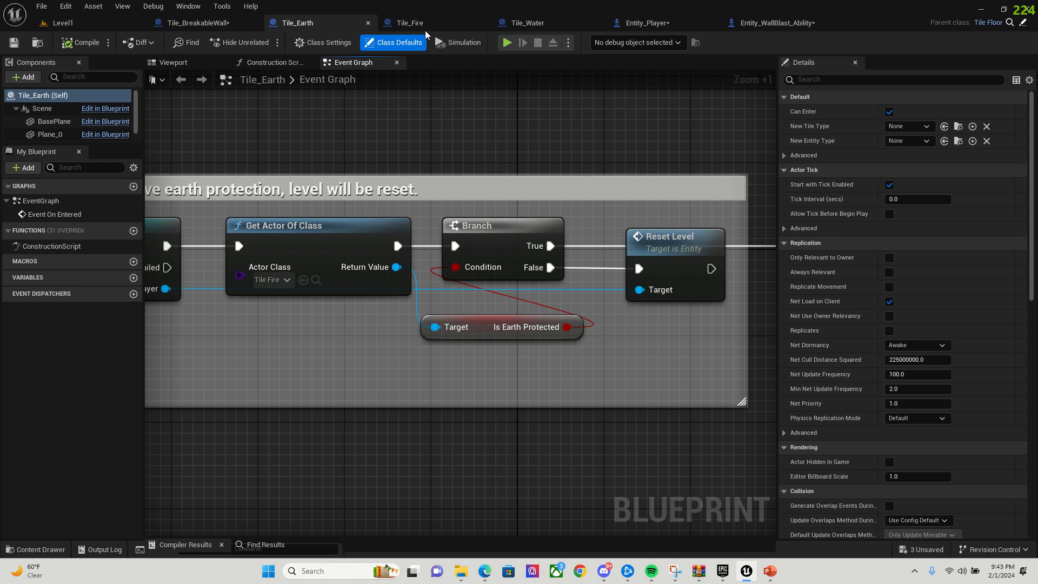
left_click(409, 22)
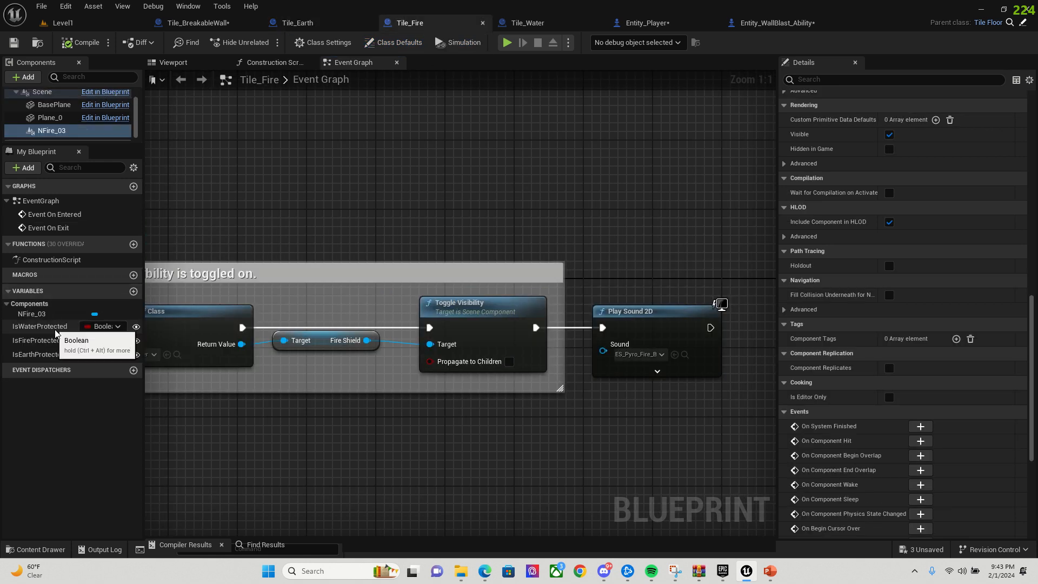
mouse_move(47, 338)
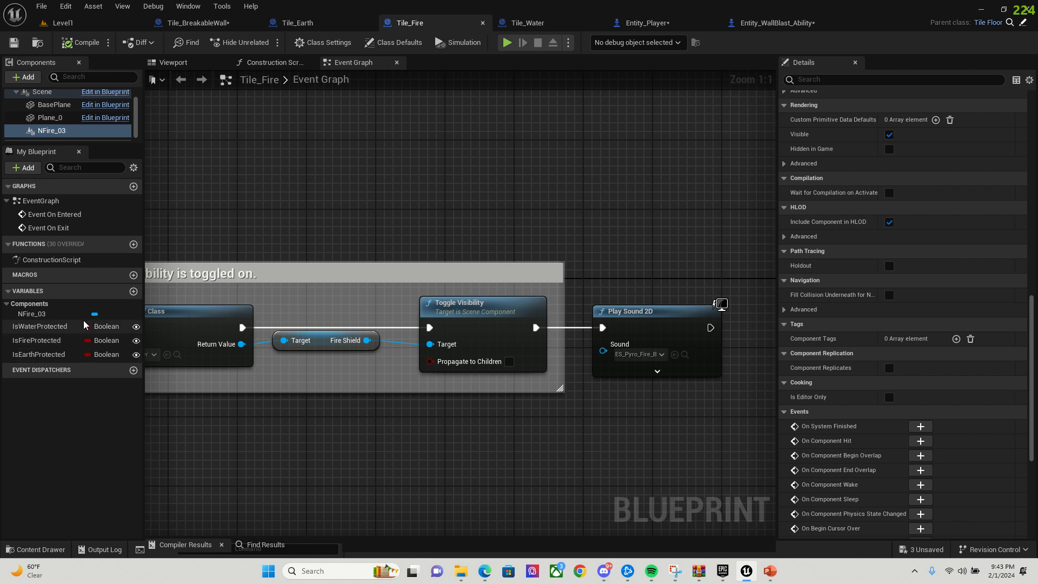
Revisit Tile_Earth's graph, then show Entity_WallBlast_Ability granting the wall-blast flag
left_click(297, 23)
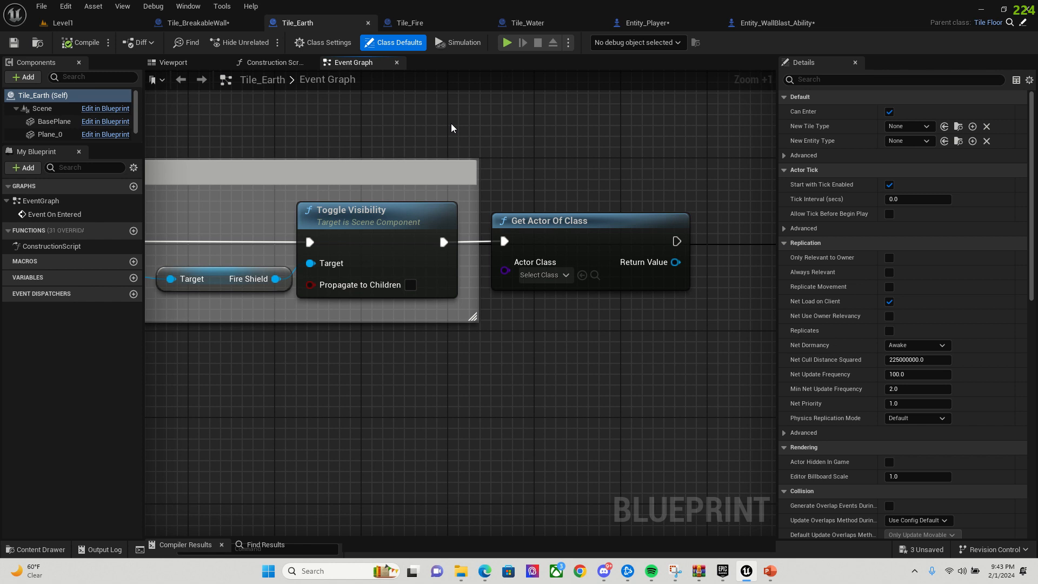
mouse_move(245, 42)
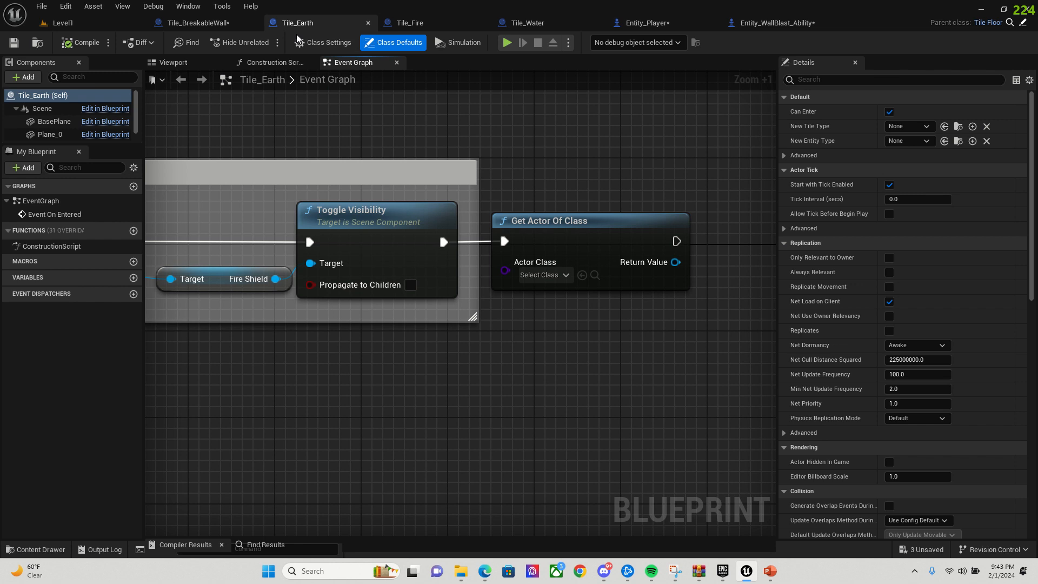
mouse_move(221, 25)
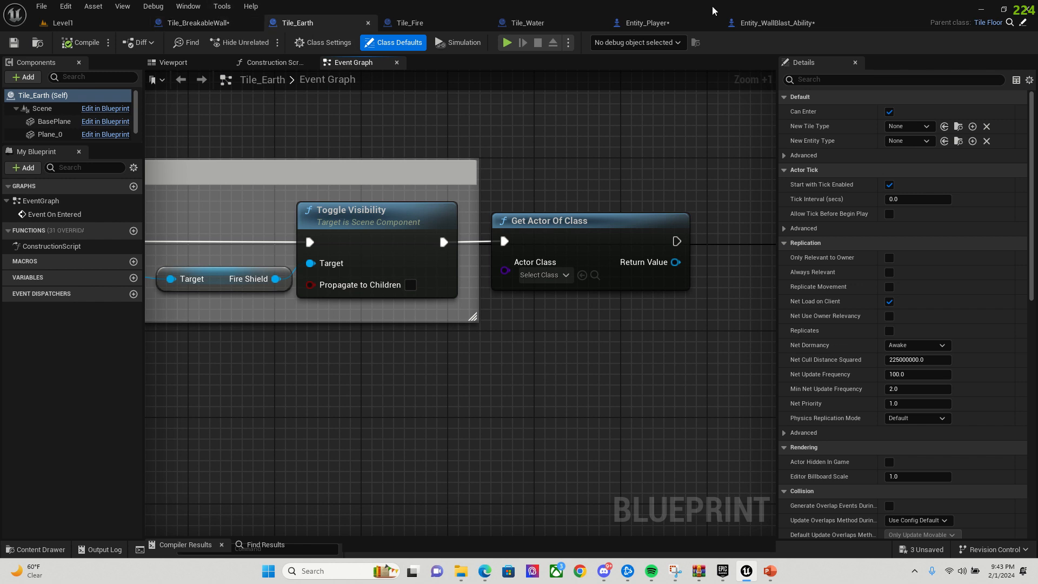
left_click(768, 23)
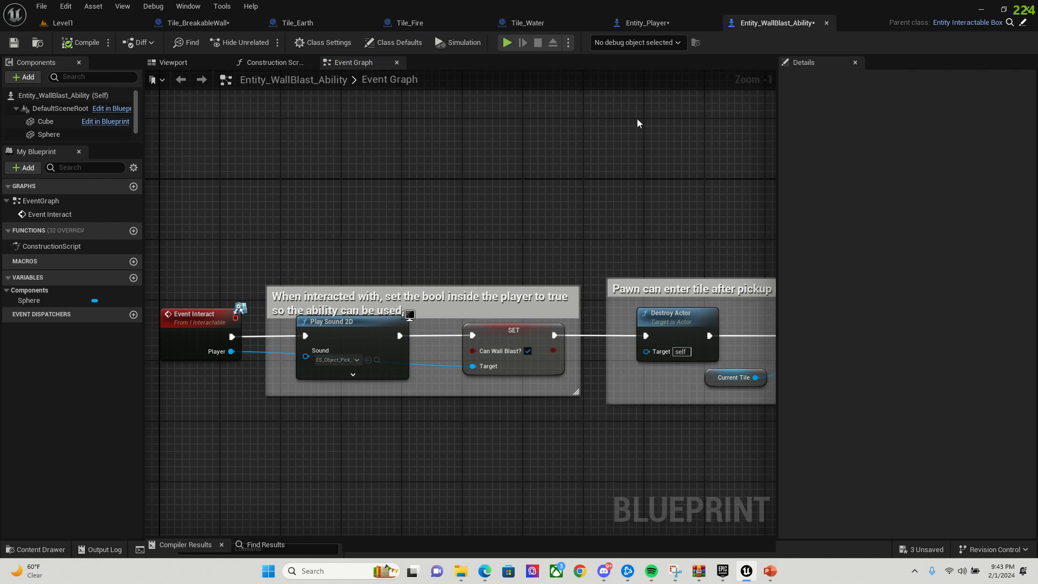
mouse_move(617, 120)
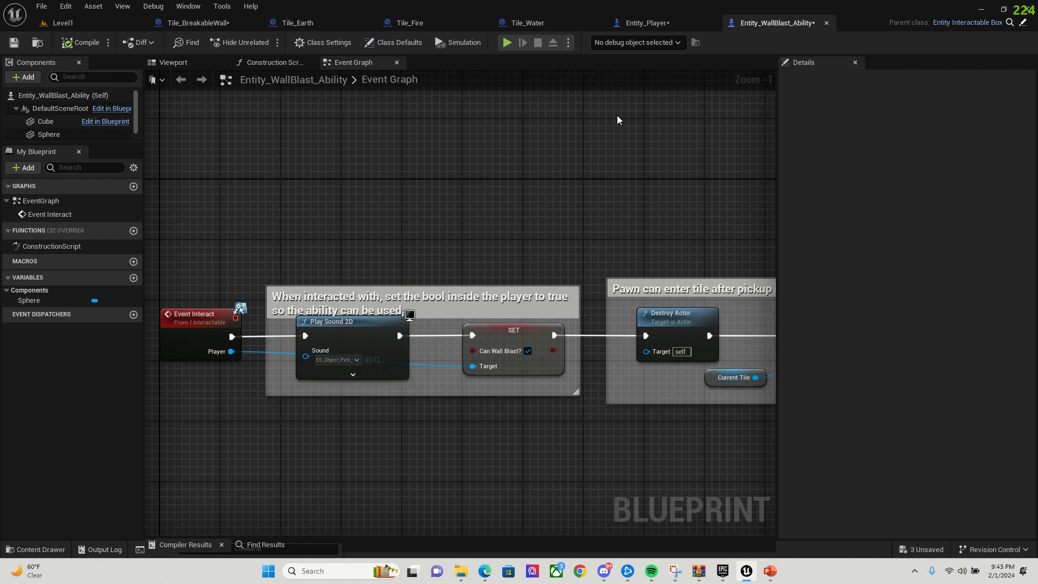
mouse_move(474, 195)
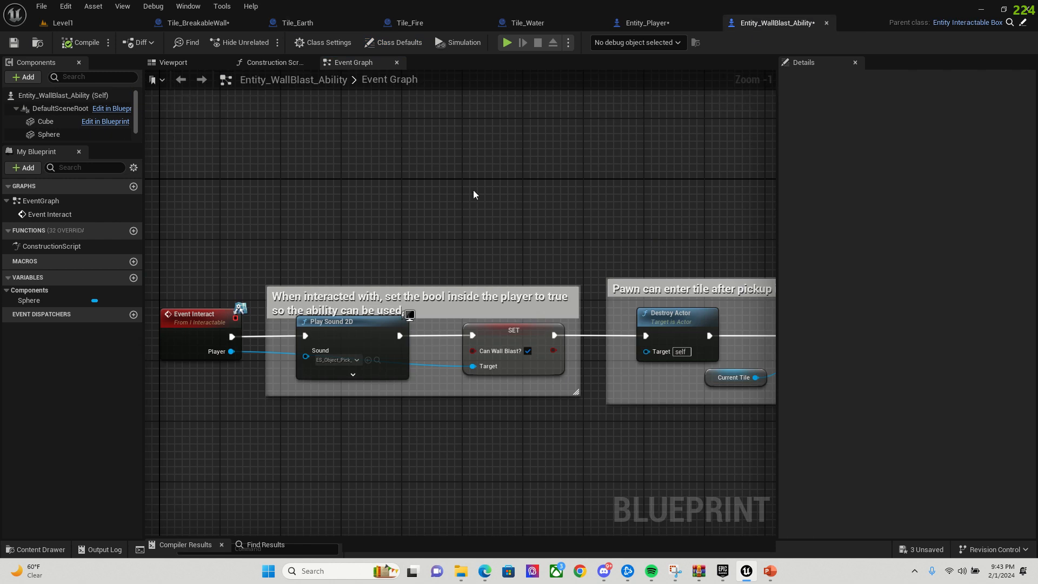
Pan the wall-blast pickup graph, then switch to Tile_BreakableWall's interact event graph
left_click_drag(474, 193, 534, 168)
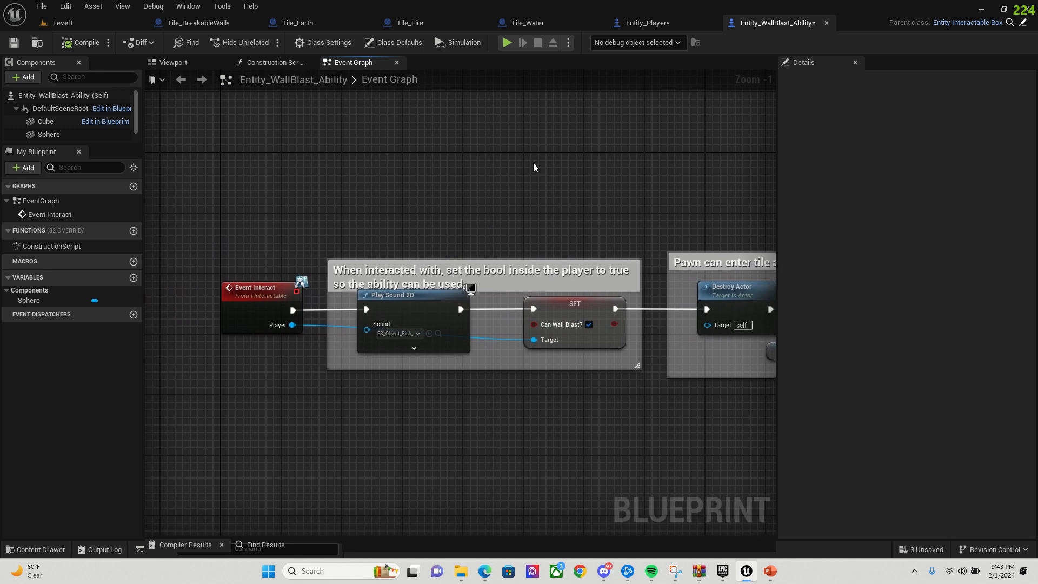
mouse_move(504, 243)
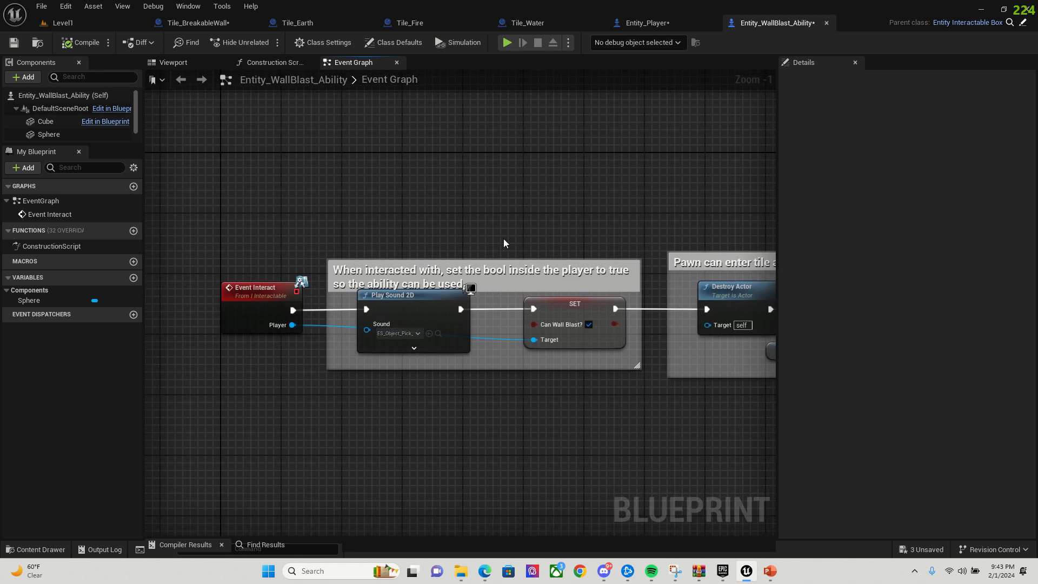
mouse_move(552, 252)
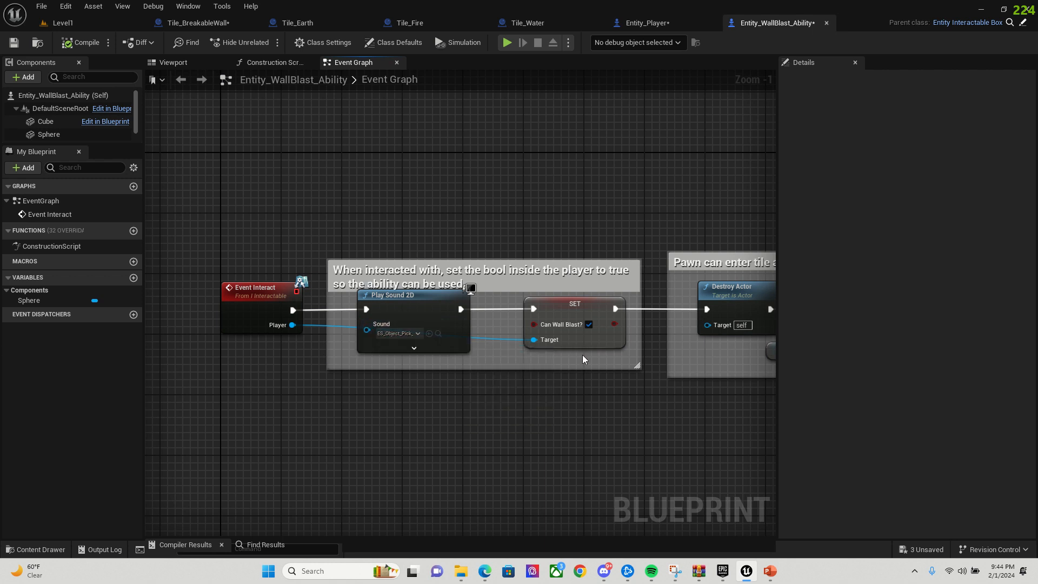
mouse_move(575, 334)
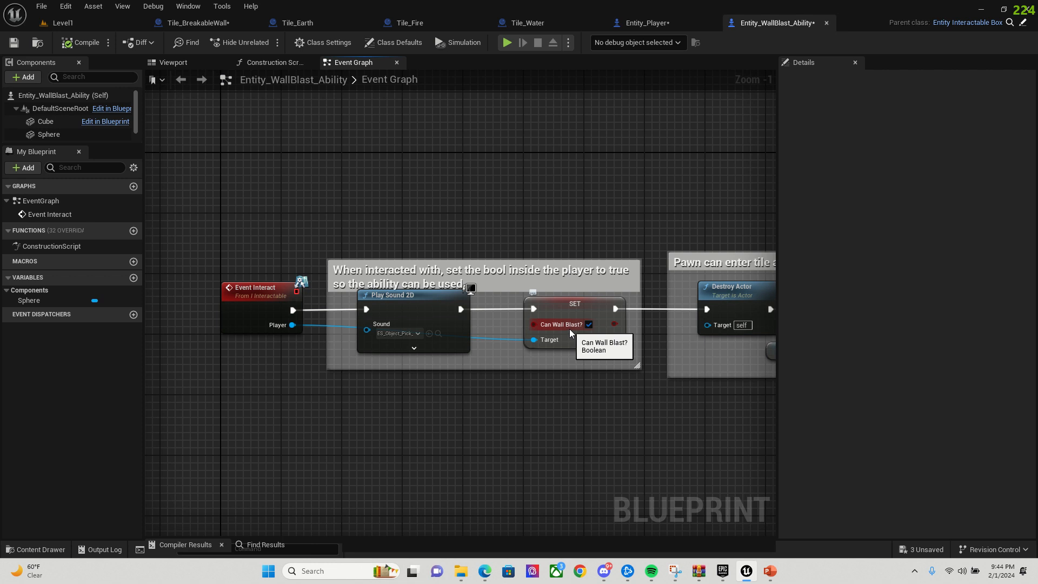
mouse_move(641, 418)
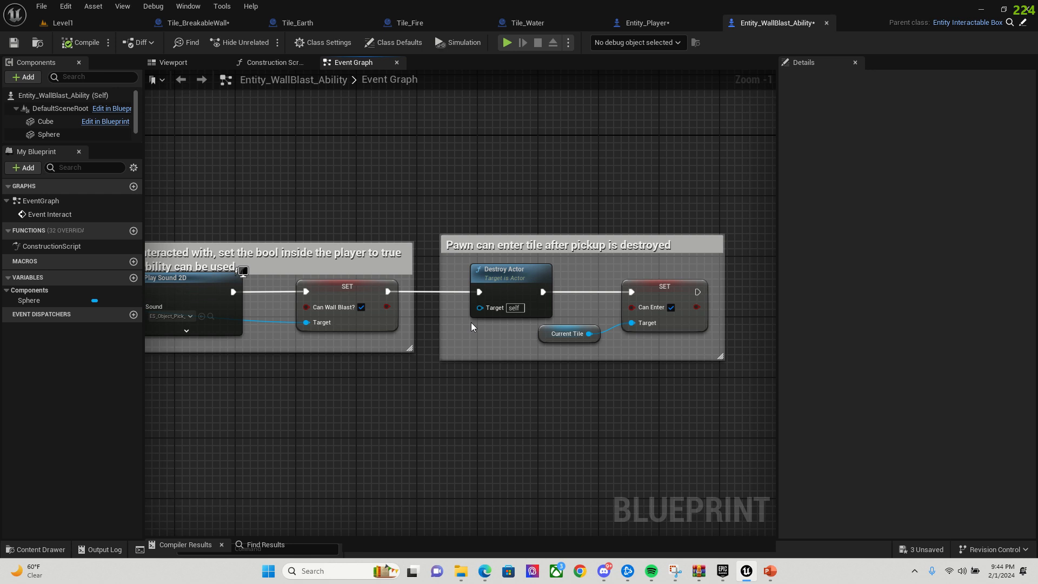
mouse_move(672, 306)
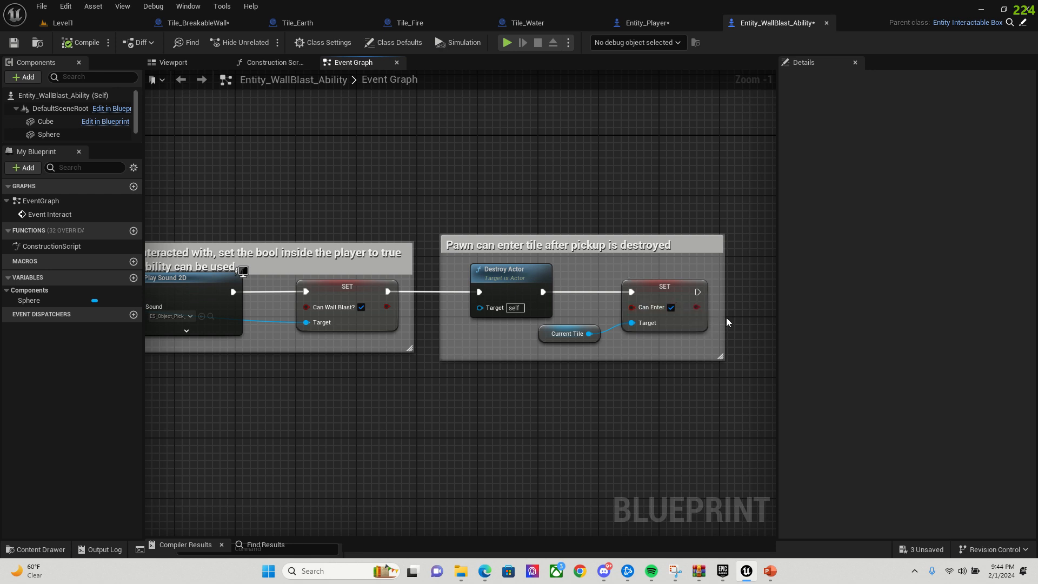
left_click(193, 22)
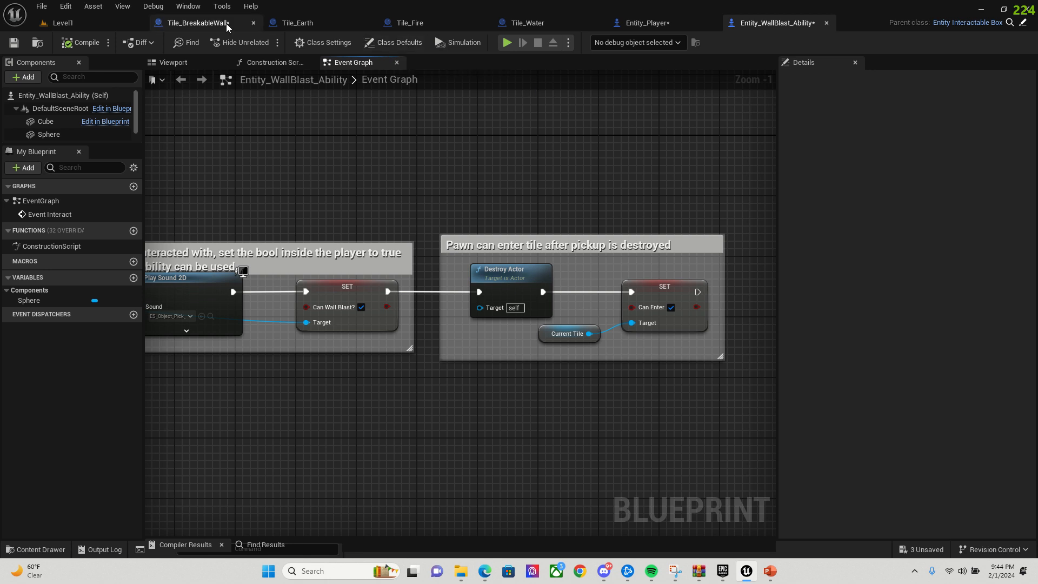
left_click(193, 22)
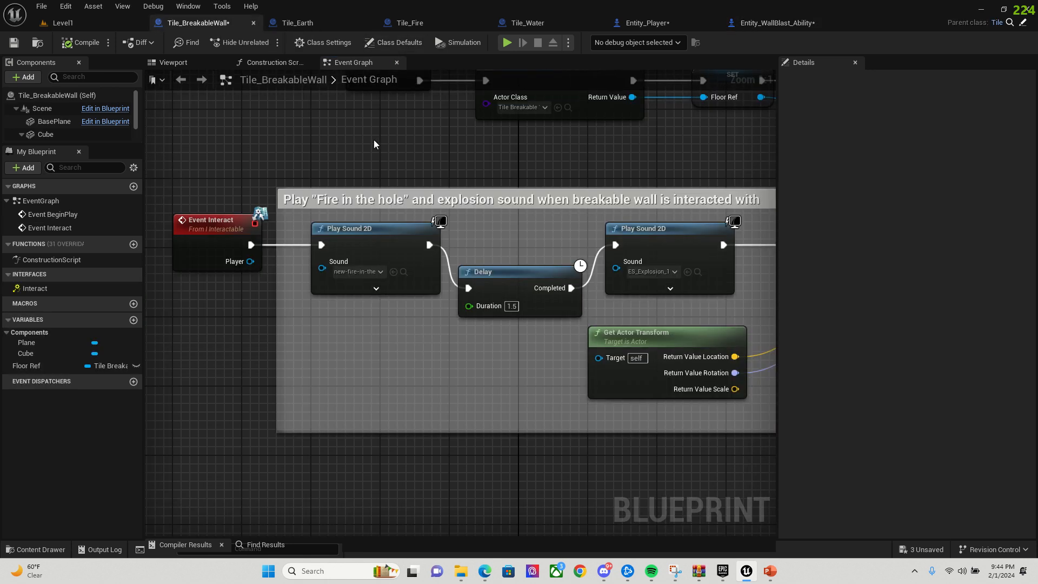
mouse_move(285, 175)
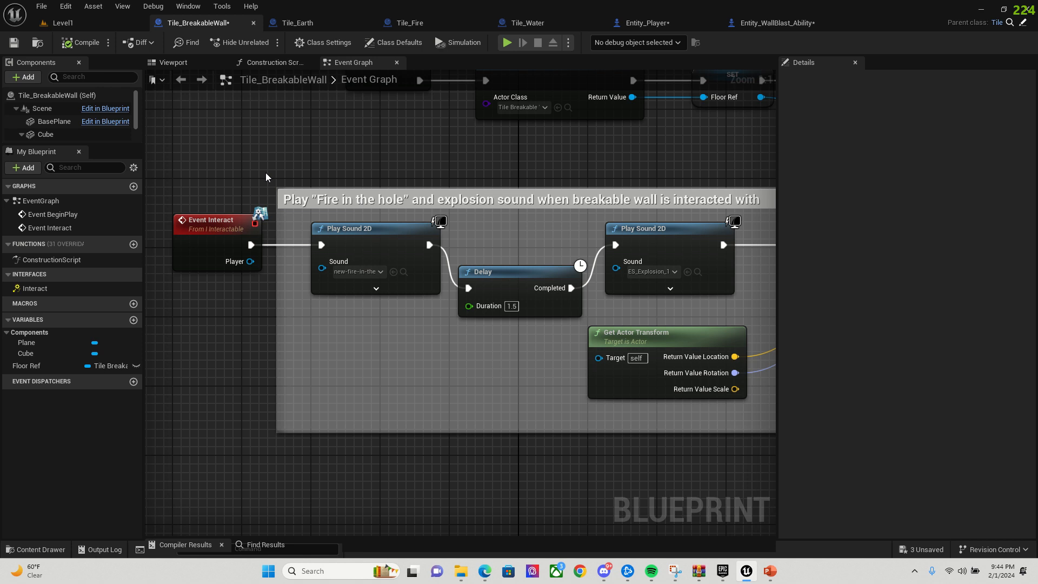
left_click(639, 23)
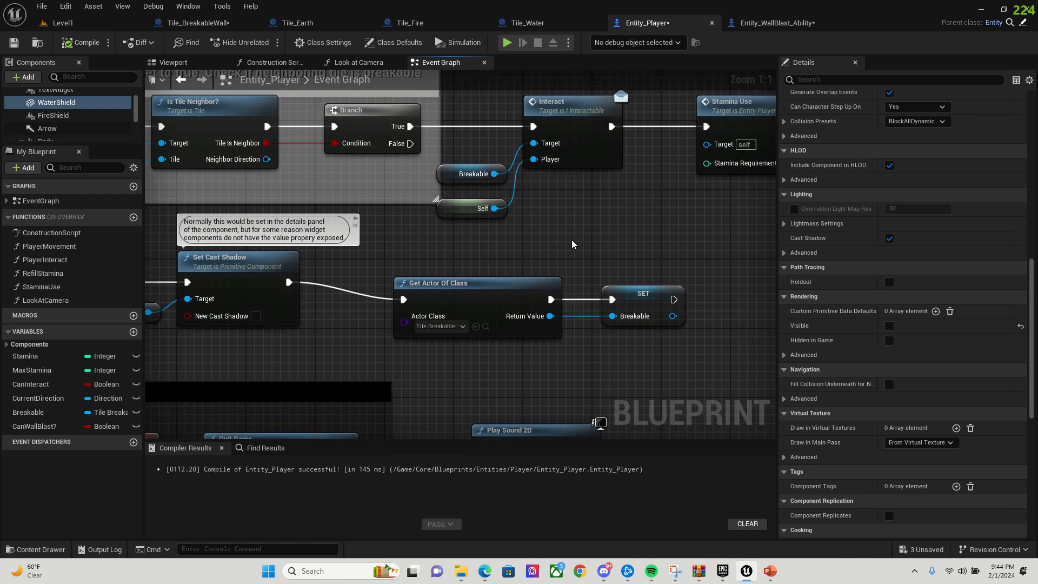
mouse_move(468, 261)
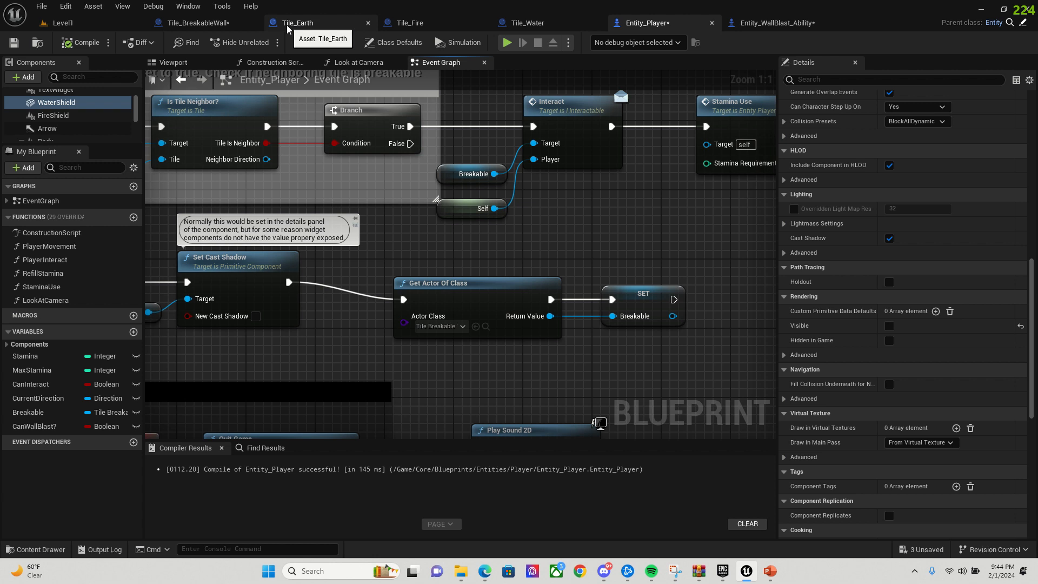
left_click(193, 23)
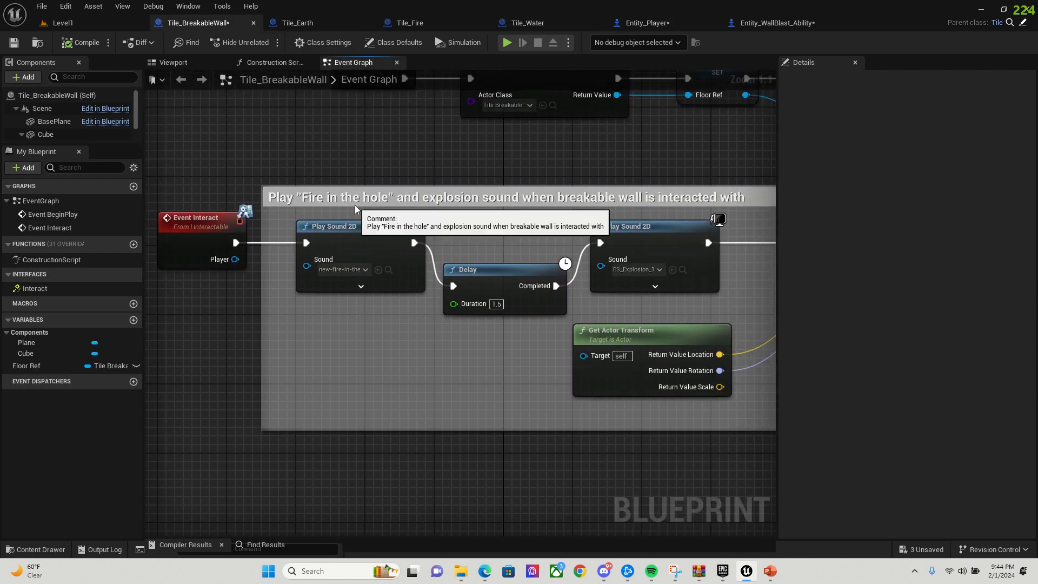
mouse_move(577, 269)
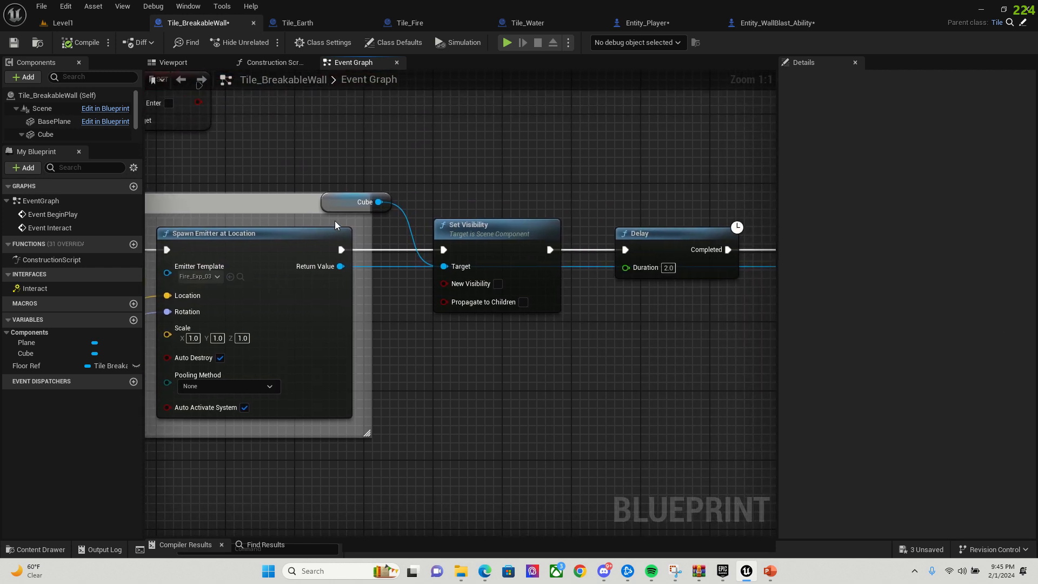
mouse_move(615, 270)
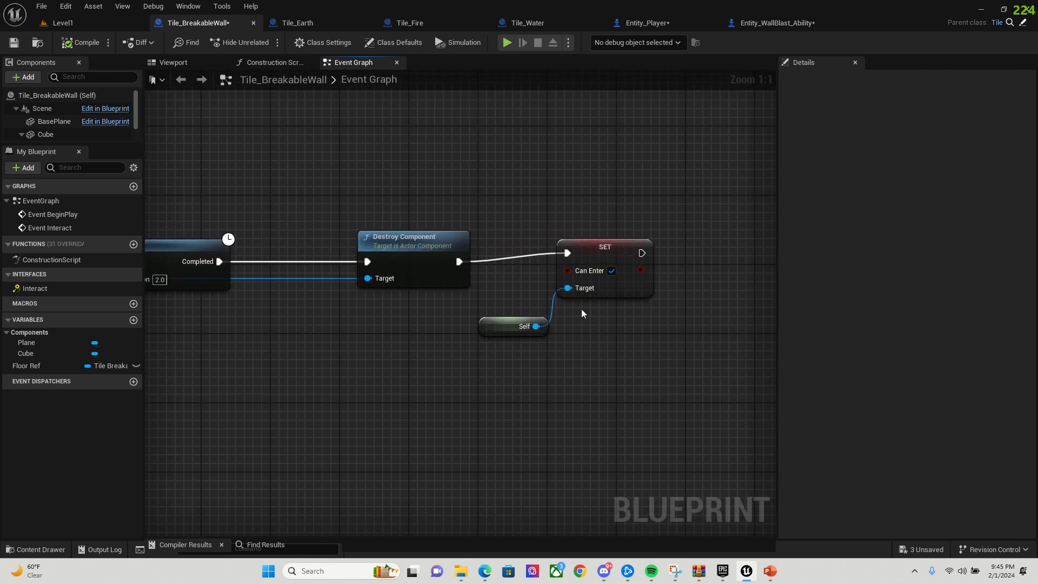
mouse_move(522, 194)
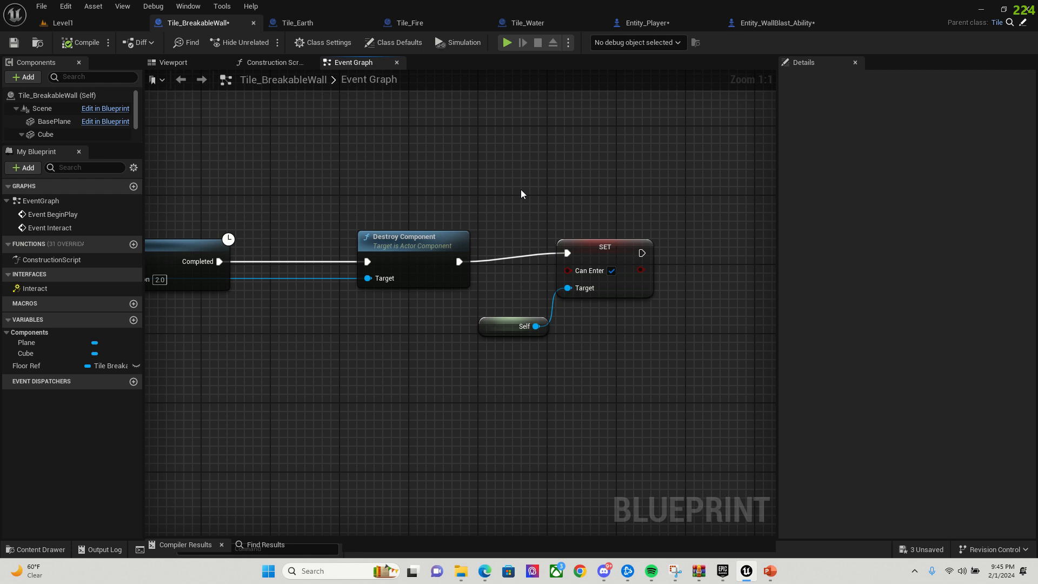
mouse_move(654, 38)
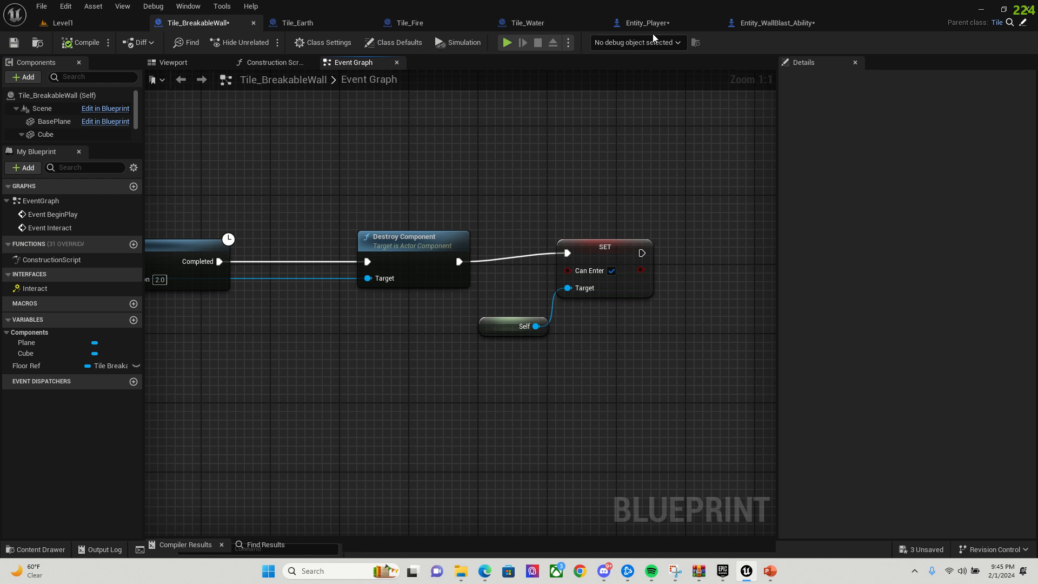
Show Entity_Player's graph from InputAction Wall_Blast through Stamina Use
left_click(646, 23)
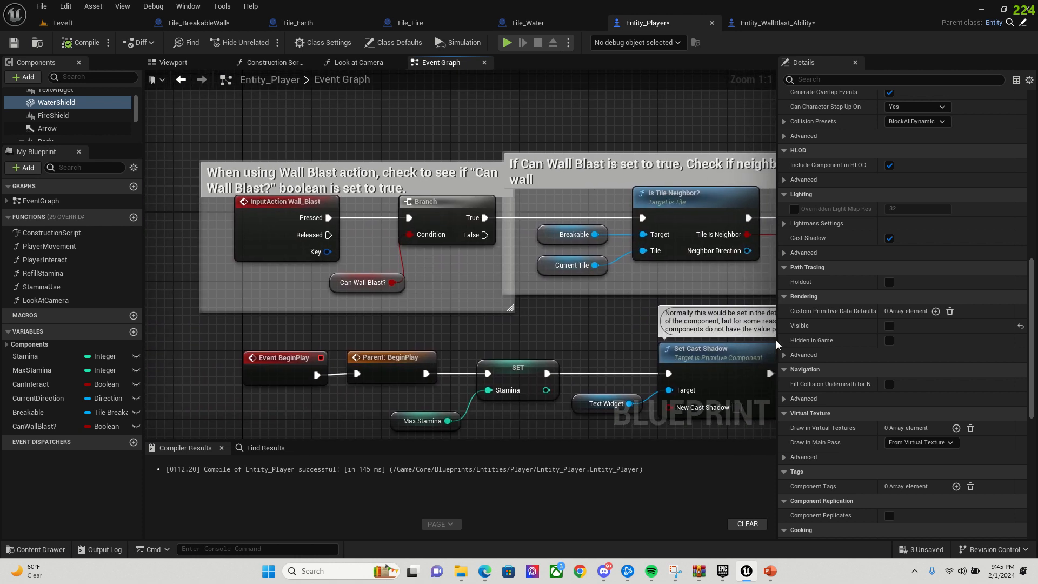
mouse_move(281, 225)
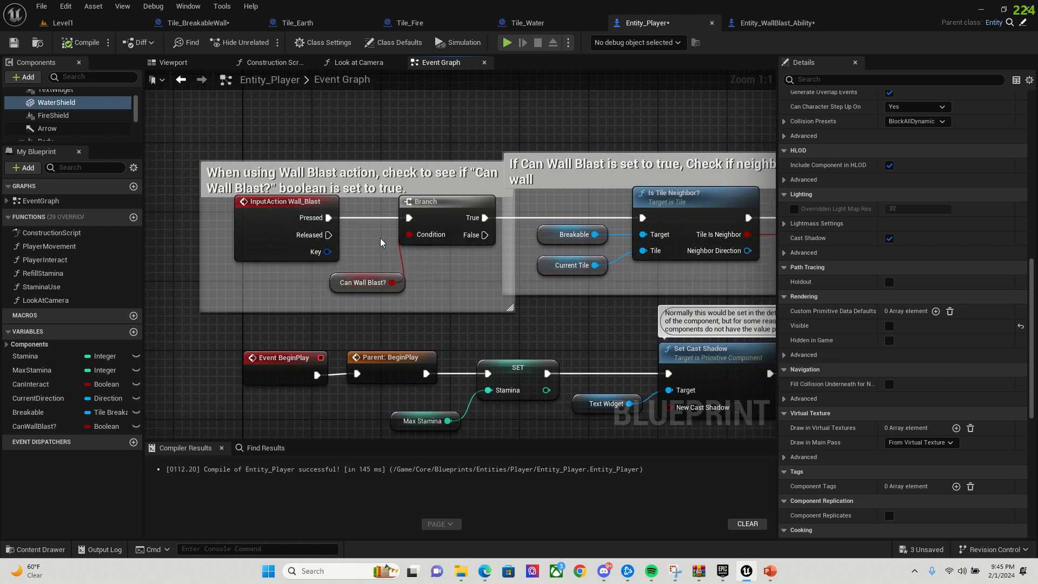
mouse_move(430, 235)
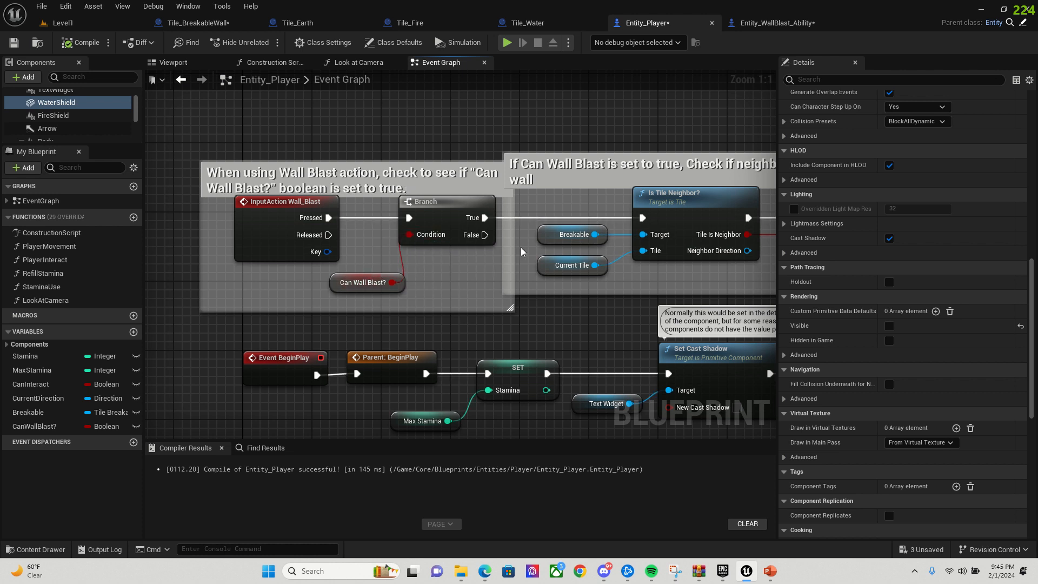
mouse_move(556, 126)
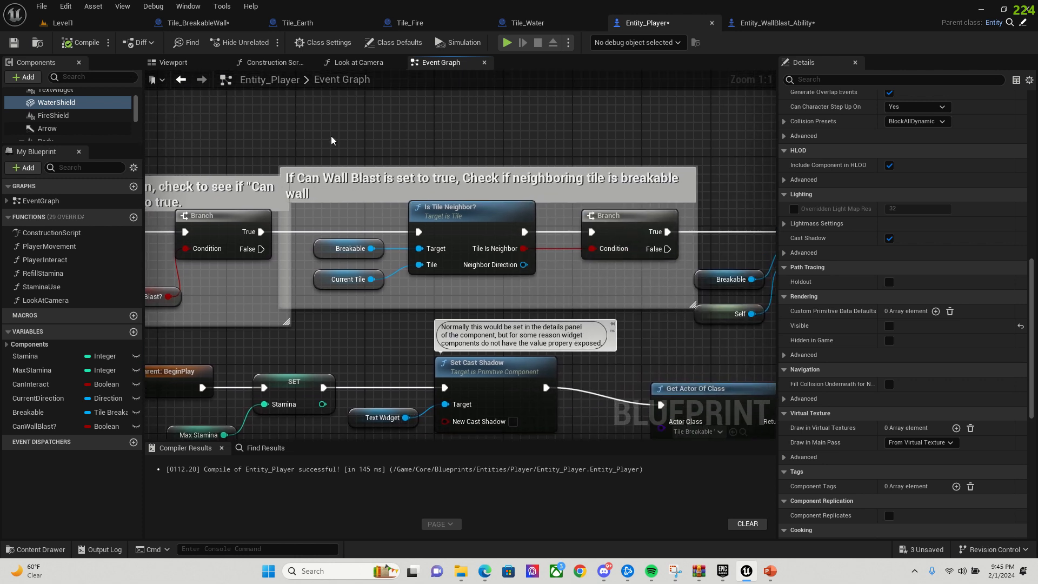
mouse_move(344, 250)
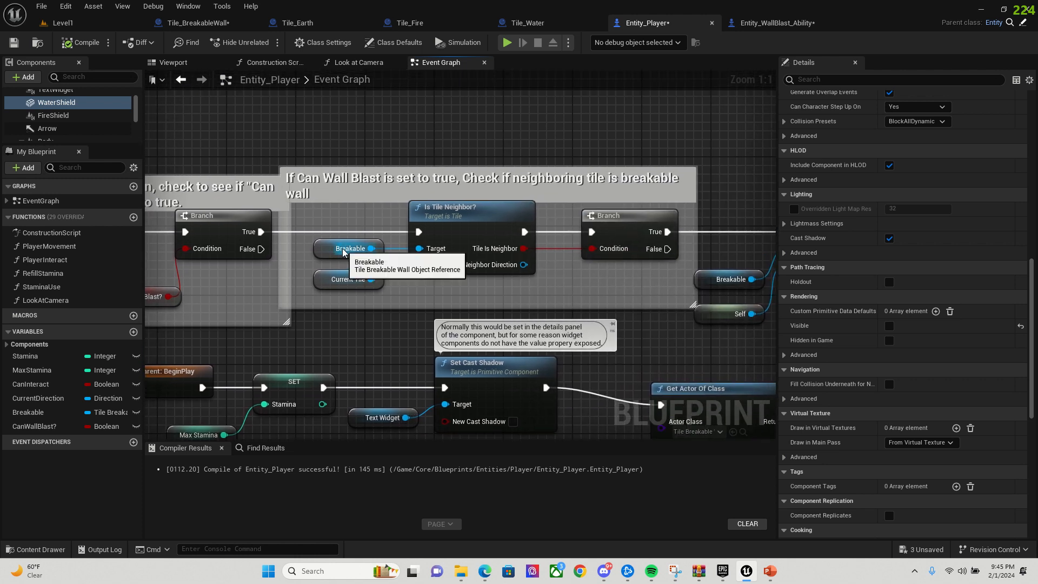
mouse_move(573, 136)
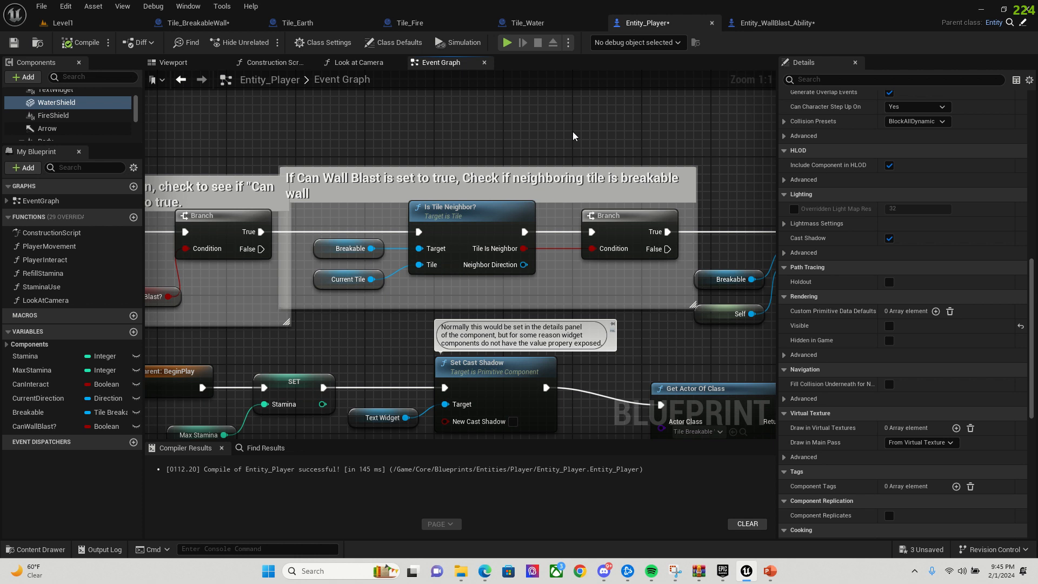
mouse_move(611, 125)
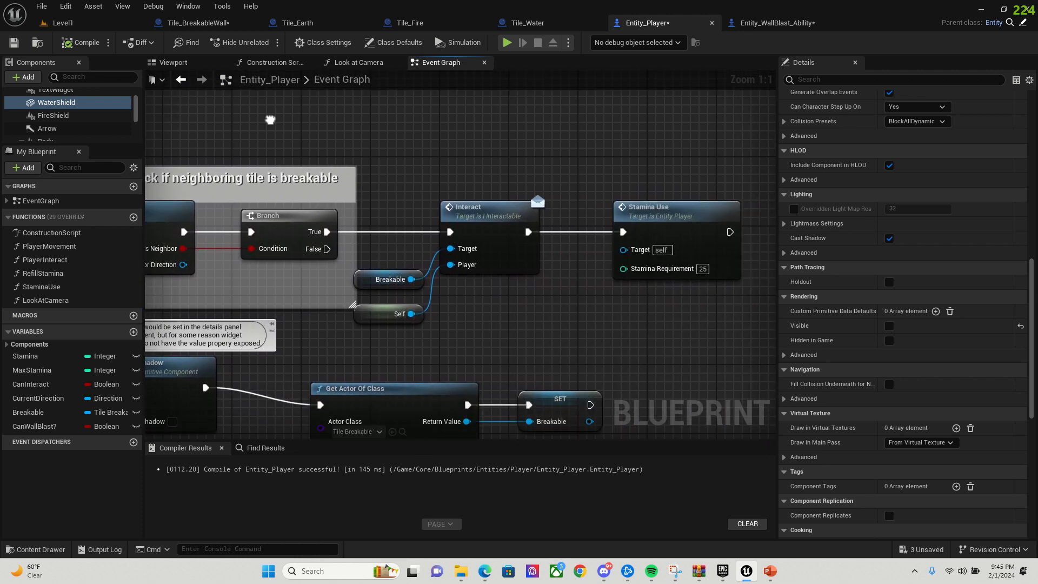
mouse_move(662, 268)
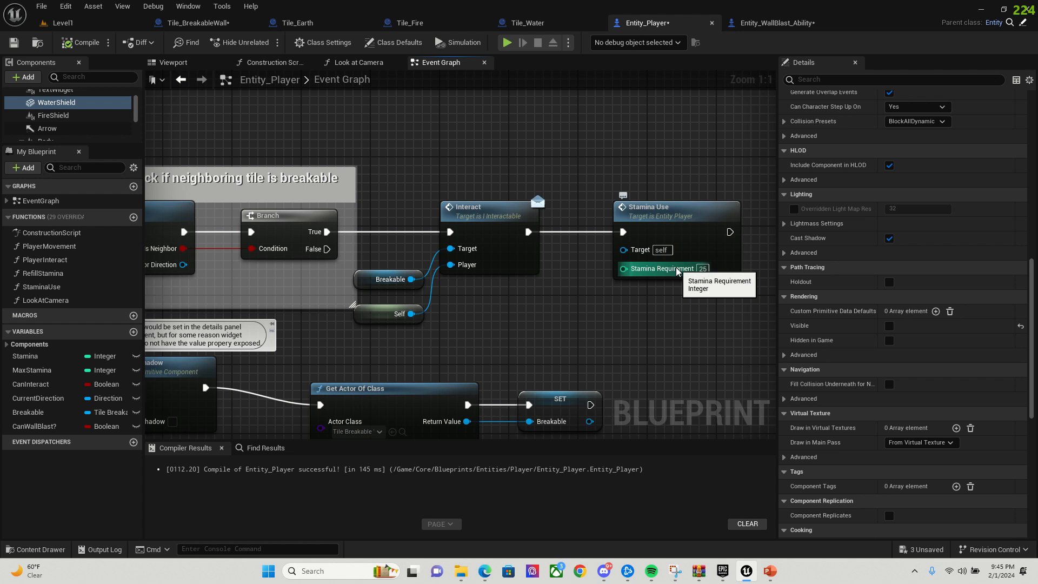
mouse_move(565, 279)
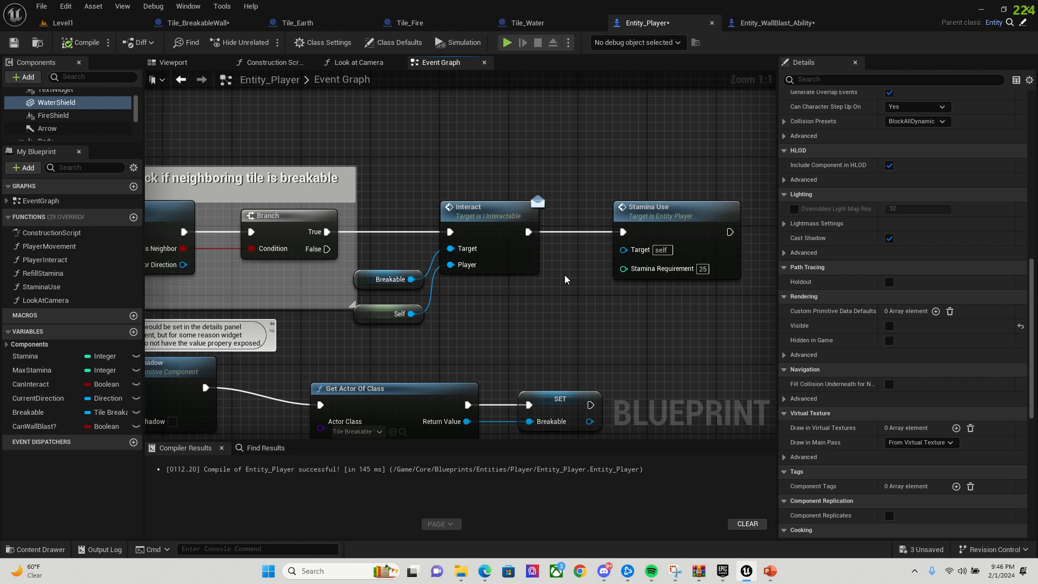
mouse_move(548, 290)
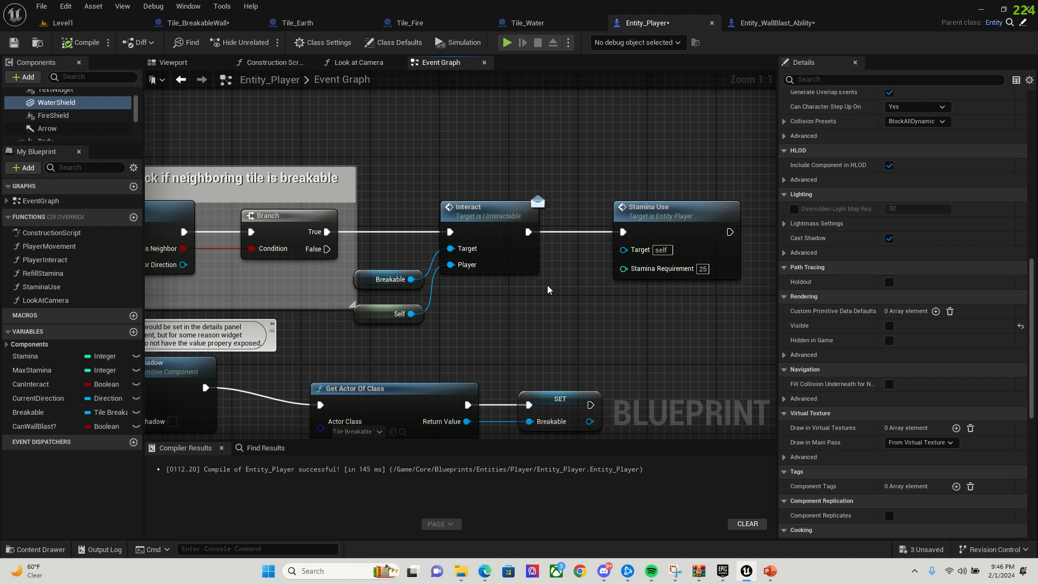
mouse_move(505, 169)
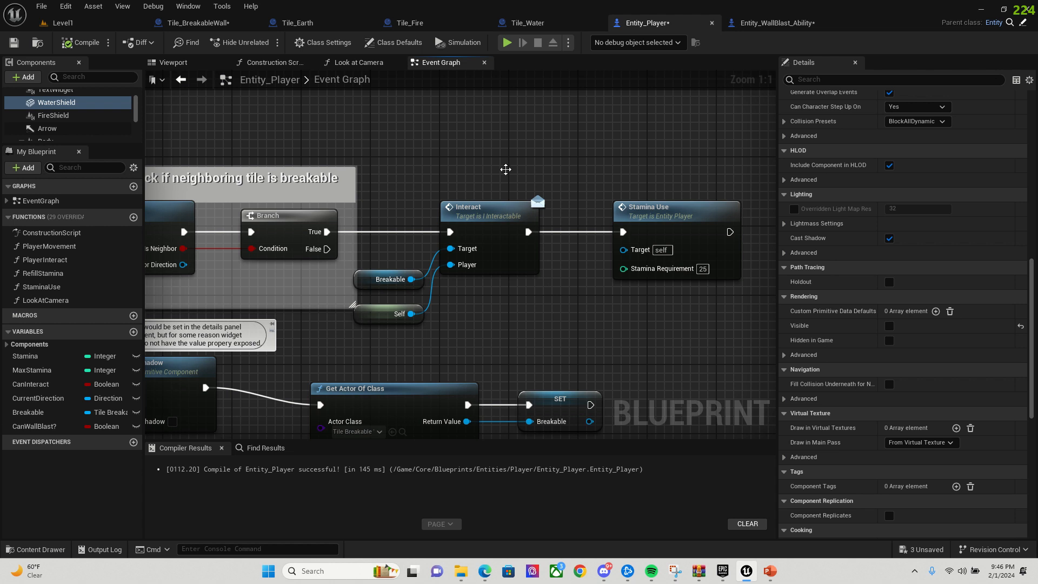